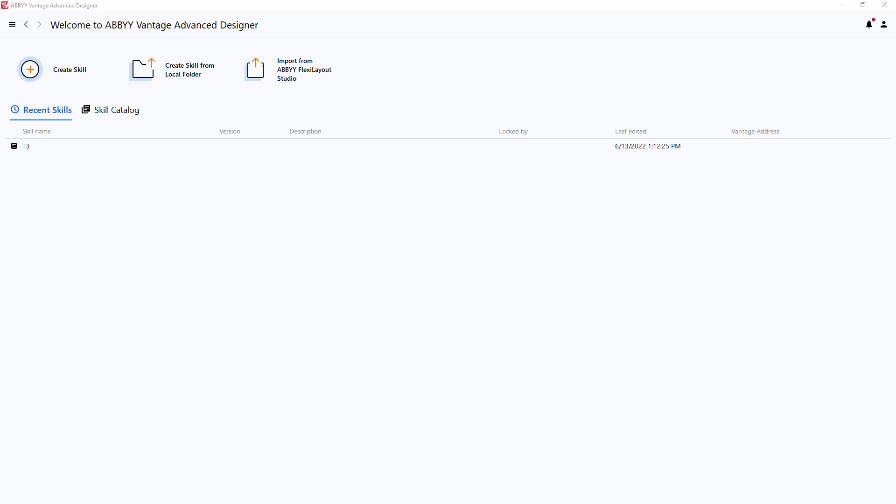
pyautogui.moveTo(68, 74)
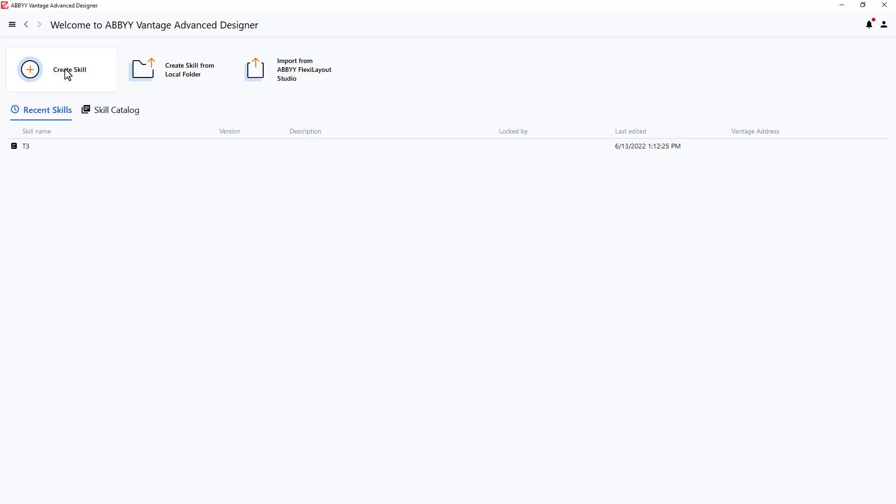
# Step: Start a new document skill and name it KeyValue
pyautogui.click(30, 69)
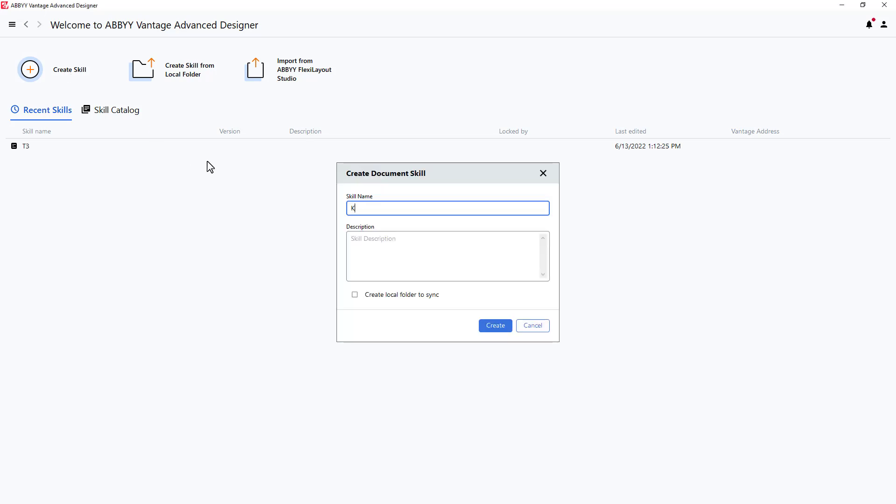
pyautogui.write('eyValu')
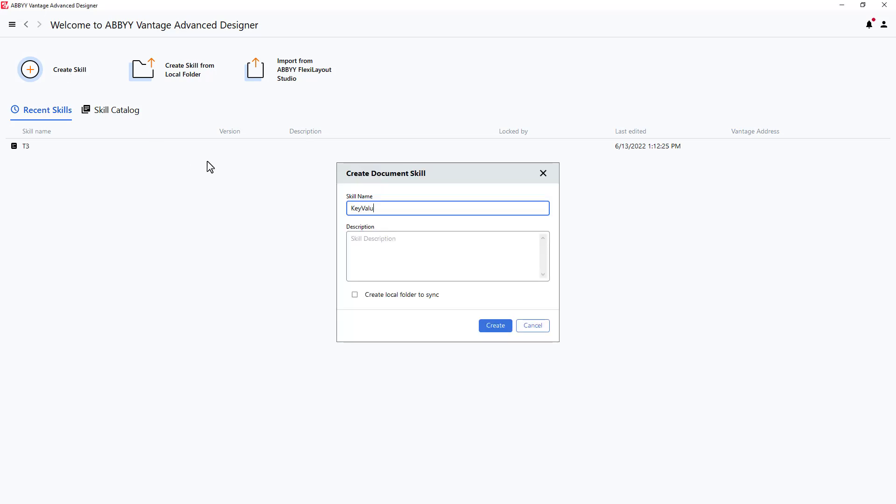
pyautogui.write('e')
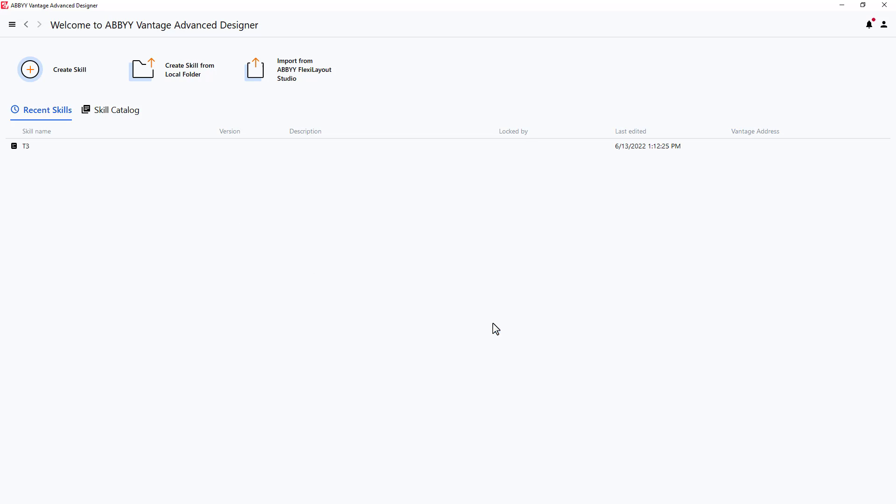
# Step: Upload Contract (07).tif into the KeyValue skill and preview it
pyautogui.doubleClick(26, 145)
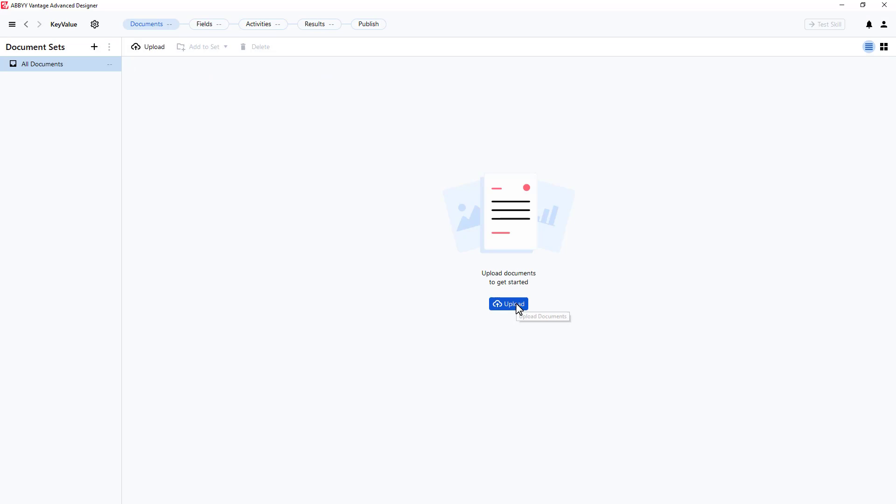
pyautogui.click(508, 304)
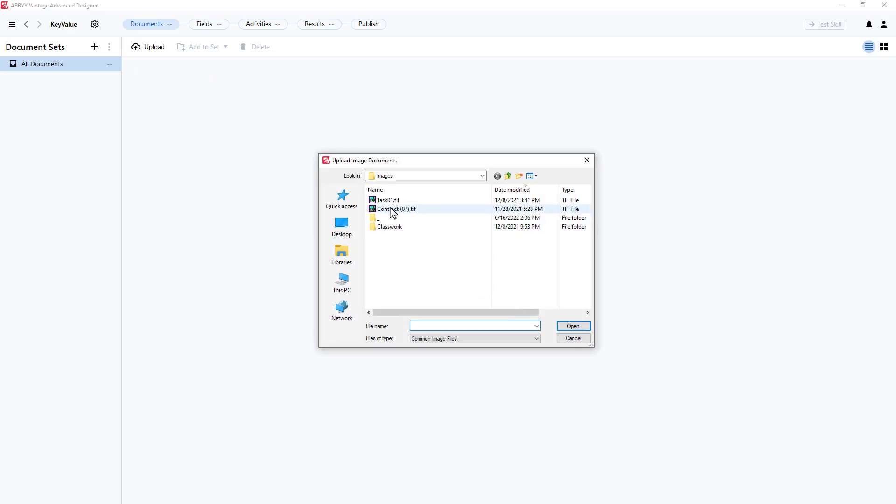
pyautogui.click(572, 326)
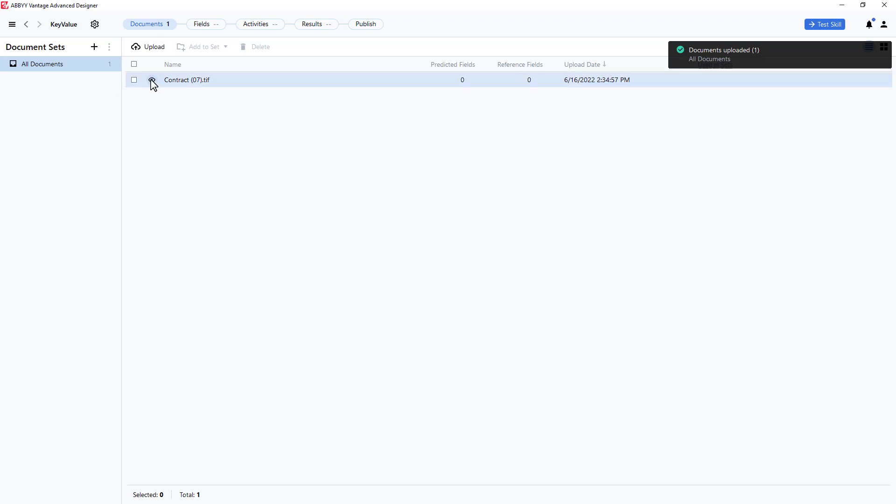
pyautogui.click(134, 80)
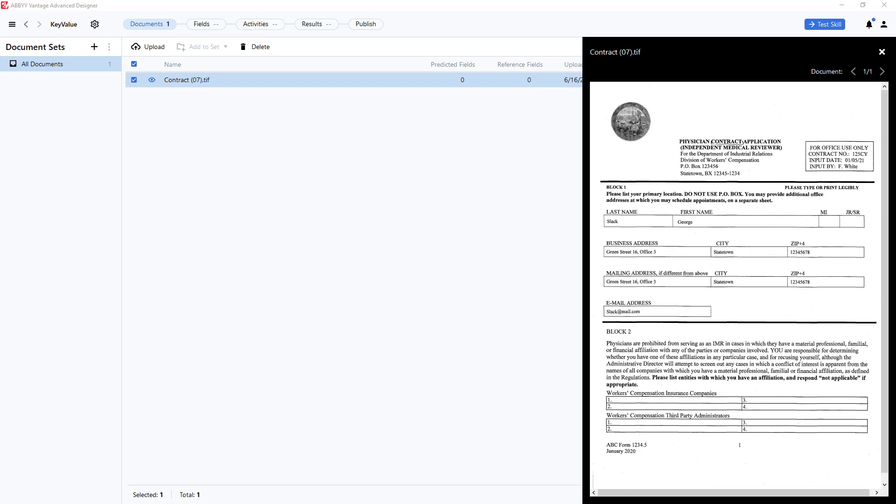
pyautogui.moveTo(201, 24)
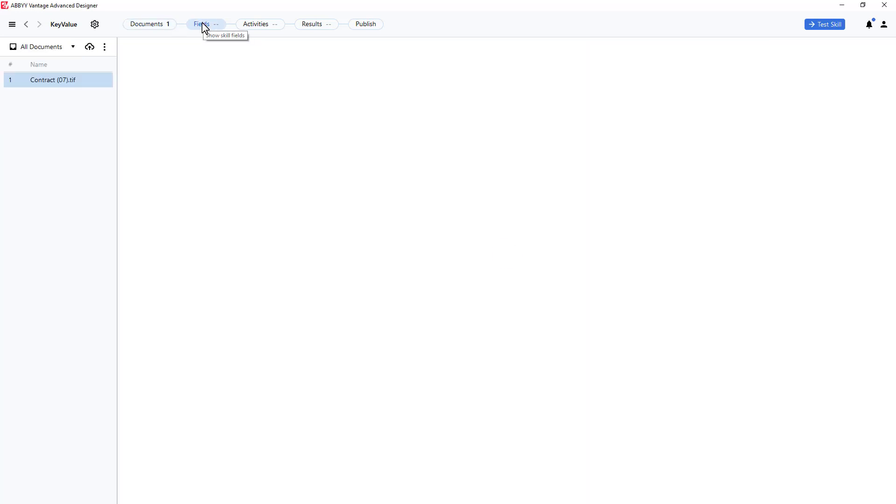
# Step: Add a first field named ContractNo to the contract document
pyautogui.click(53, 80)
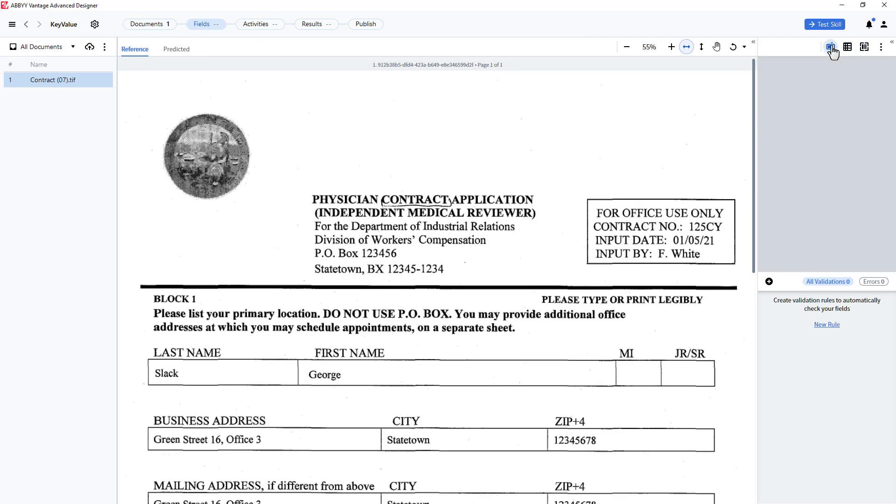
pyautogui.click(831, 47)
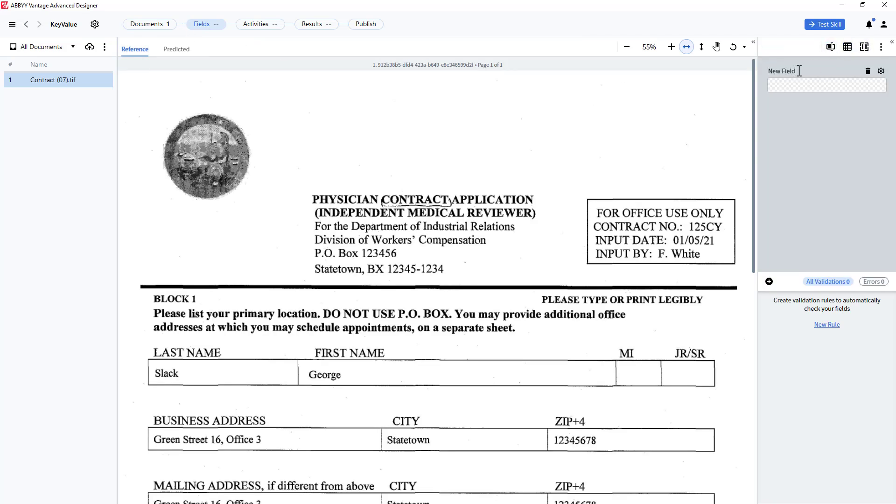
pyautogui.write('ContractNo')
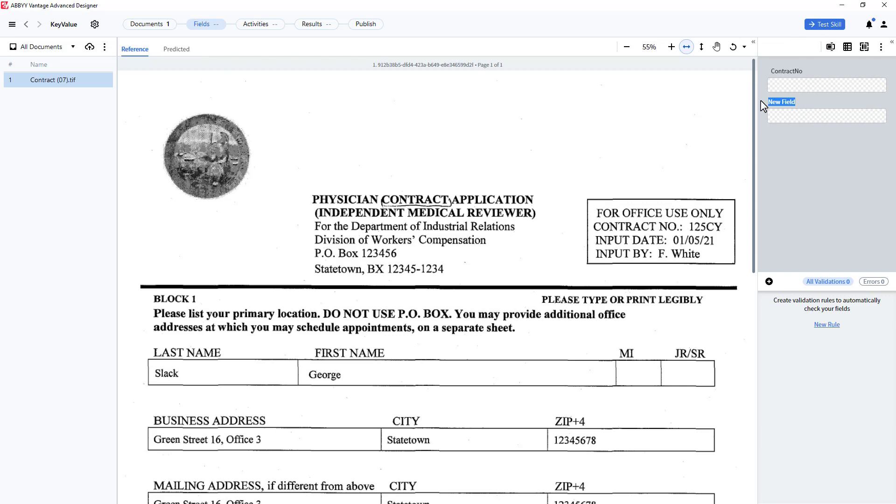
# Step: Add two more fields named InputDate and LastName
pyautogui.write('InputDate')
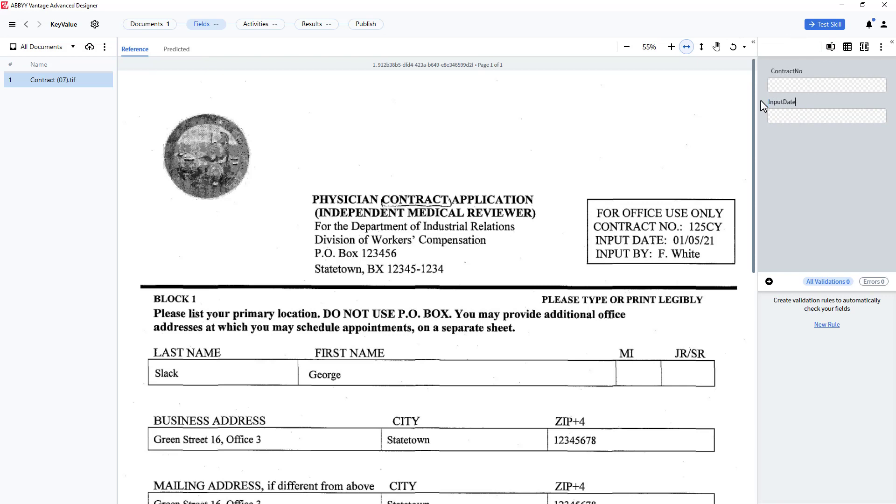
pyautogui.click(825, 115)
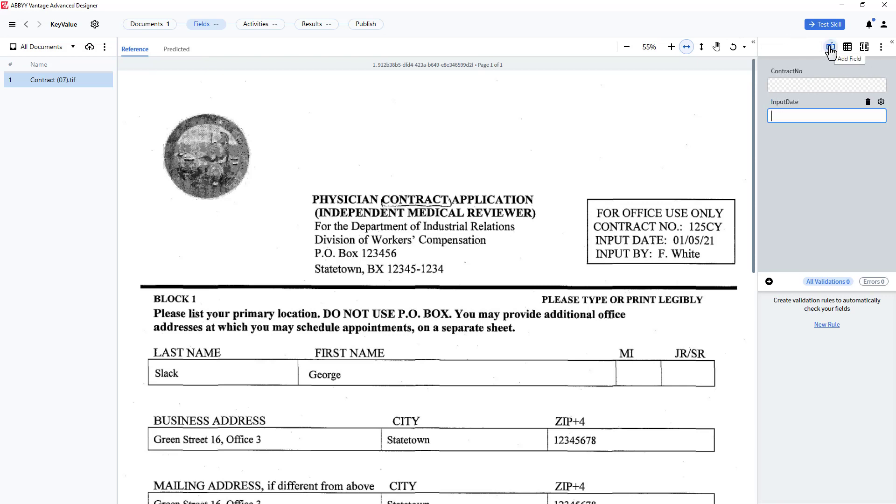
pyautogui.click(831, 47)
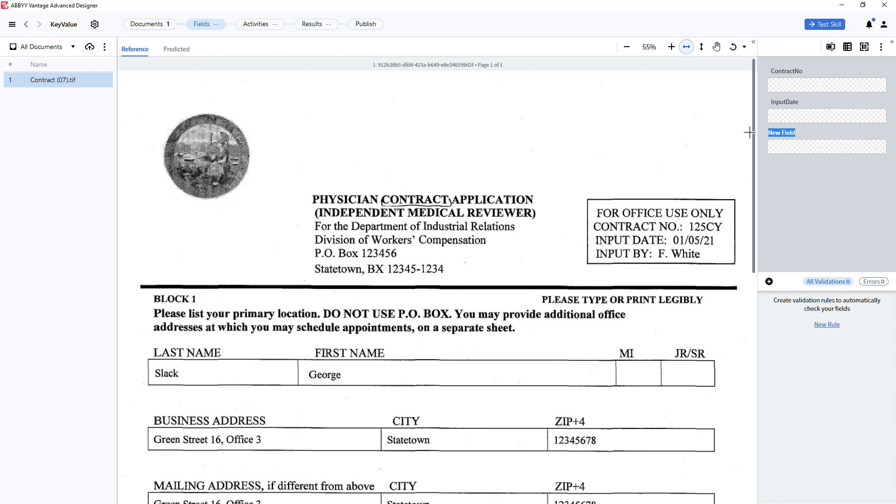
pyautogui.write('LastName')
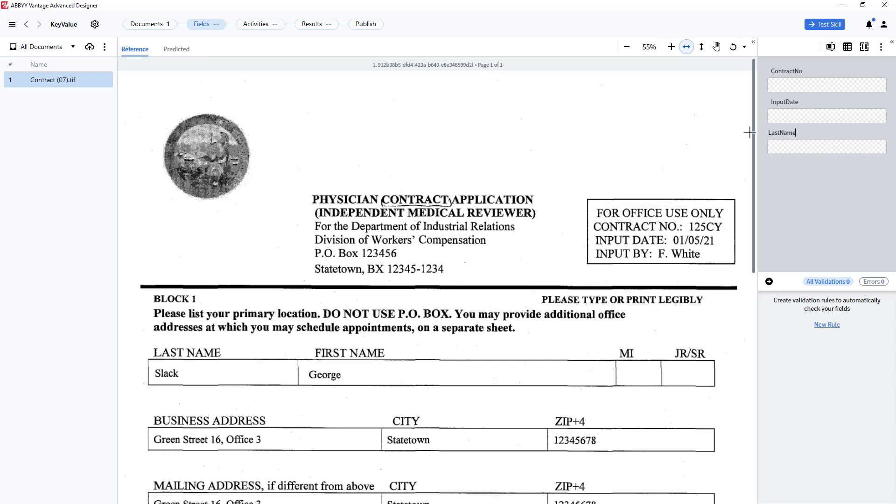
pyautogui.click(826, 146)
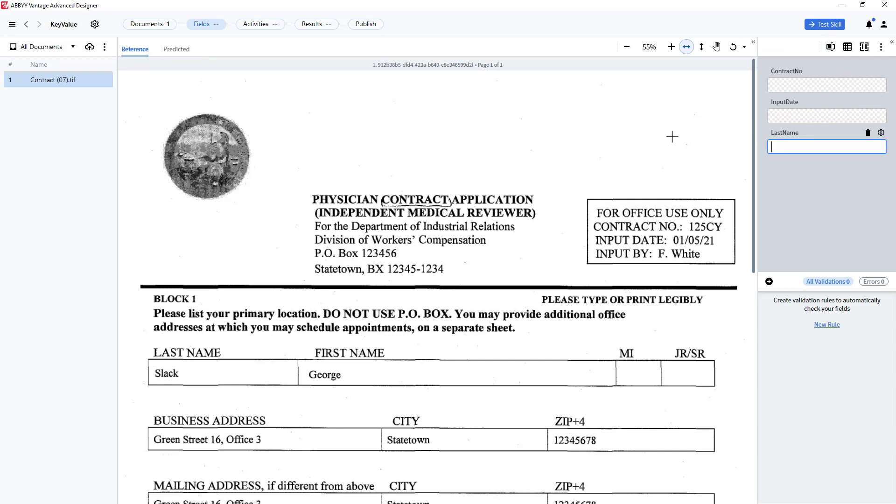
pyautogui.moveTo(259, 25)
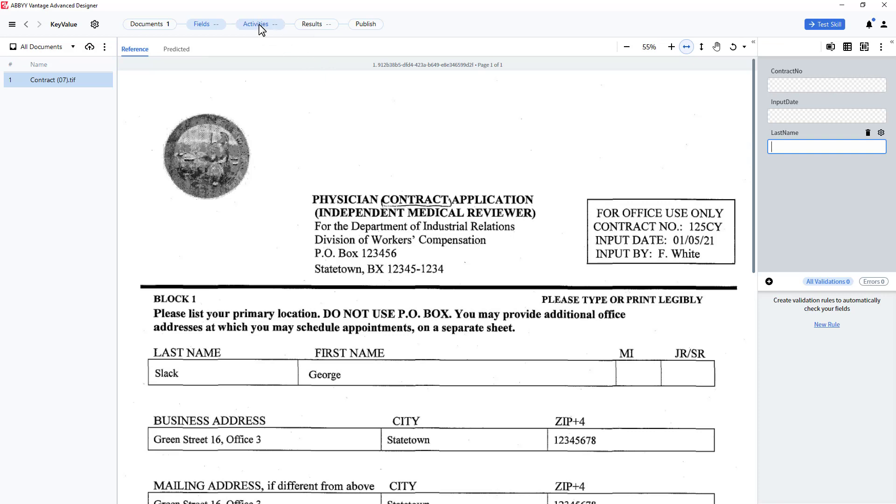
# Step: Add an Extraction Rules activity between Start and Finish outputting all three fields
pyautogui.click(256, 24)
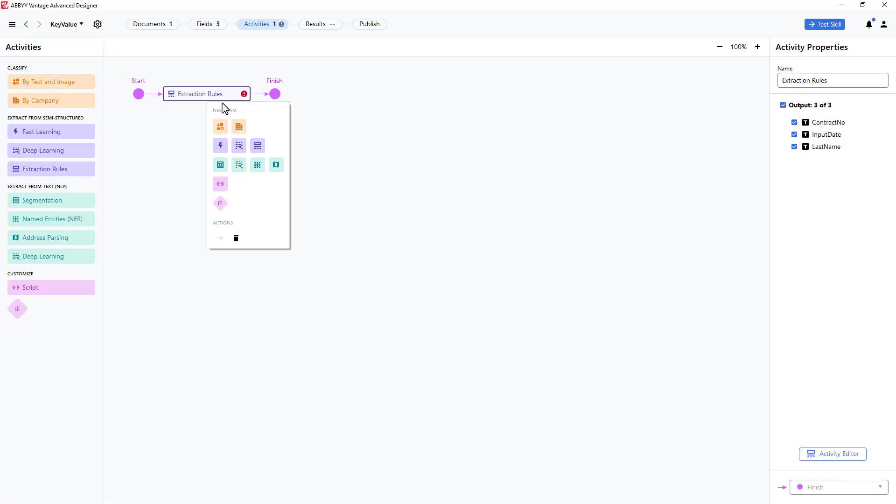
pyautogui.moveTo(501, 238)
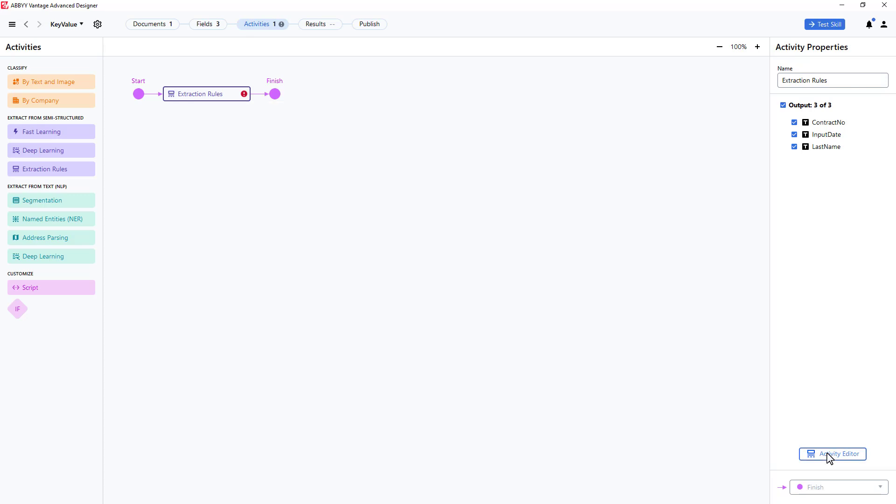
# Step: Load the contract into the Extraction Rules editor and bring up the InputDate field's options
pyautogui.click(832, 453)
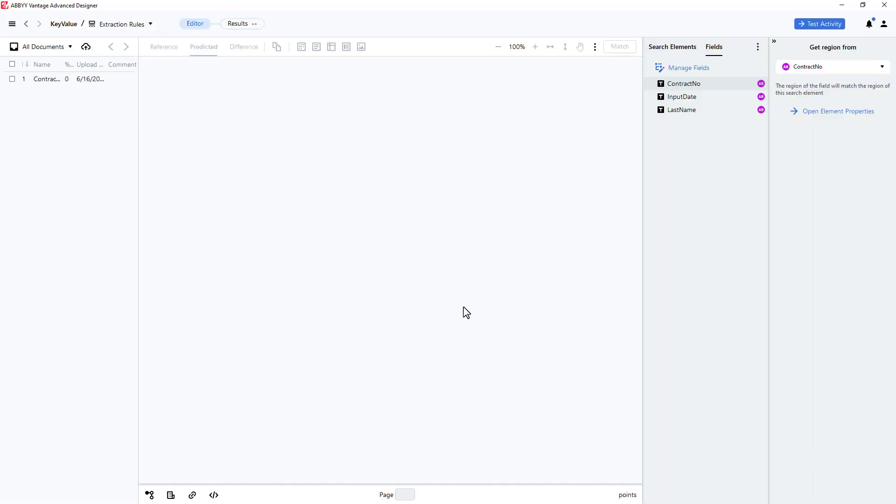
pyautogui.click(47, 79)
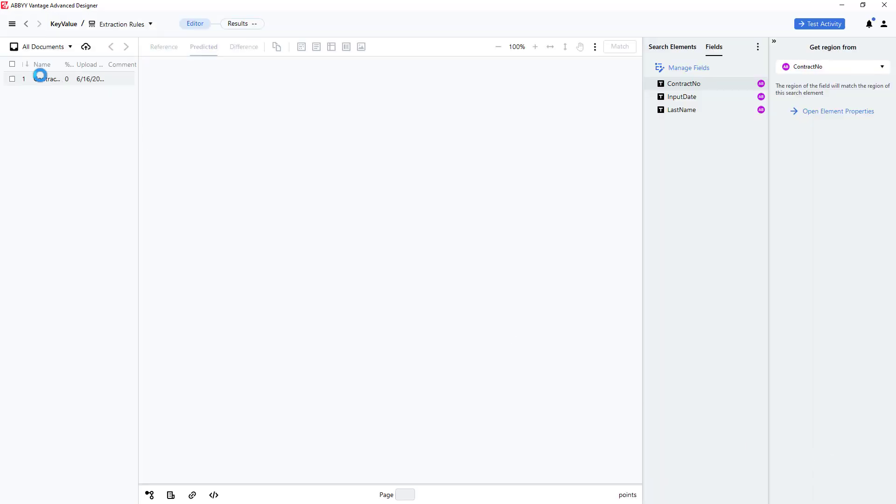
pyautogui.click(47, 78)
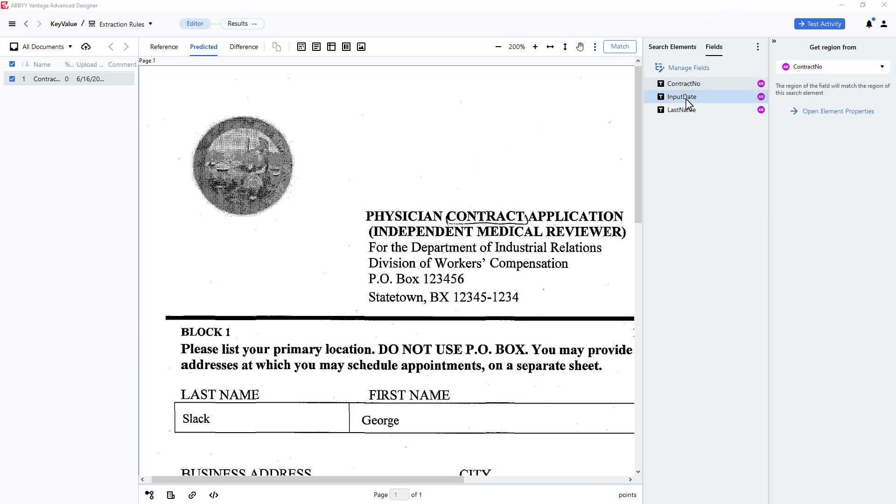
pyautogui.rightClick(680, 110)
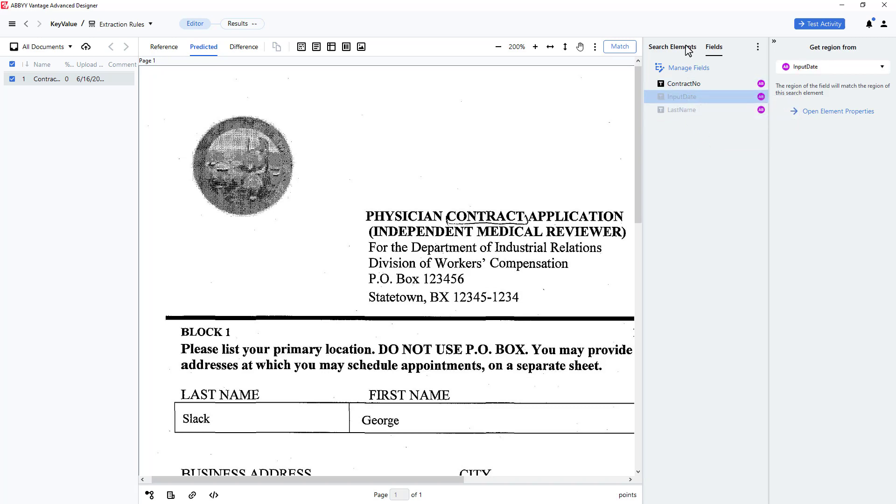
# Step: Show the search elements and bring up actions for the ContractNo element
pyautogui.click(683, 84)
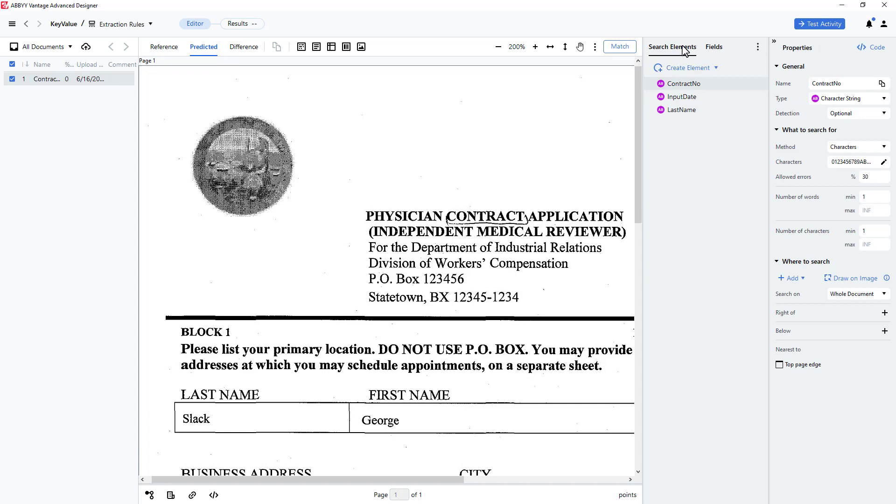
pyautogui.click(681, 96)
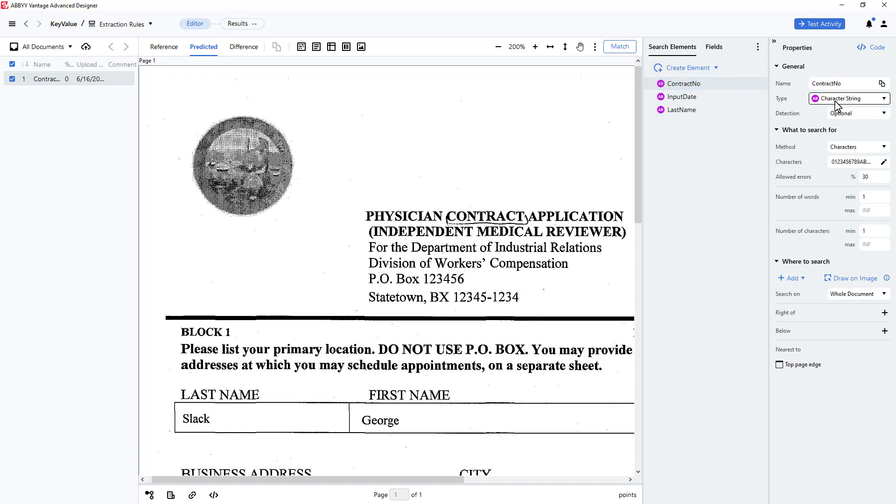
pyautogui.click(682, 83)
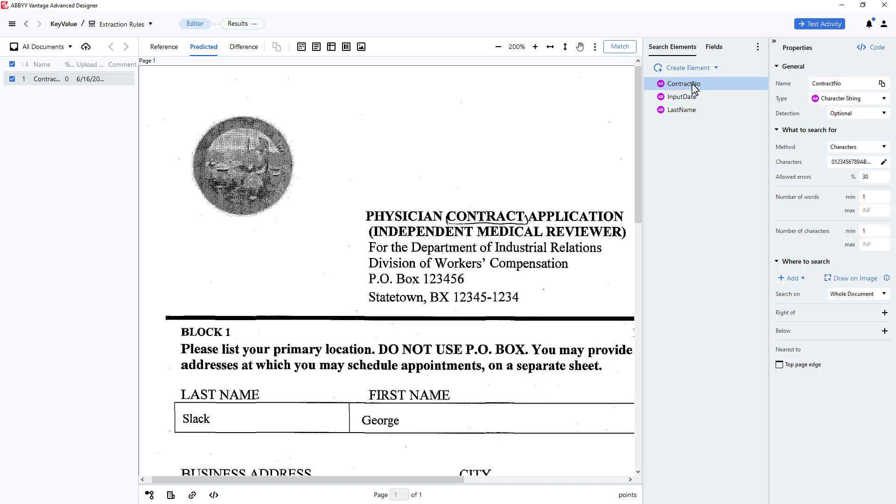
pyautogui.rightClick(681, 83)
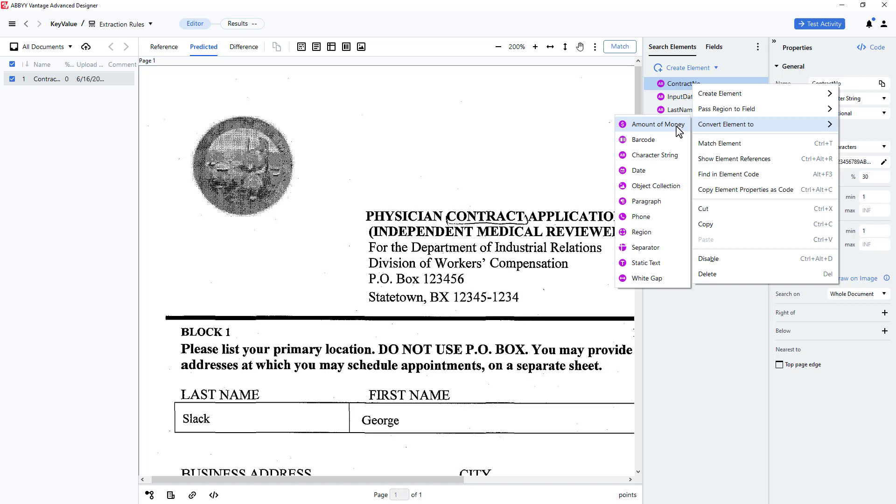
pyautogui.moveTo(638, 170)
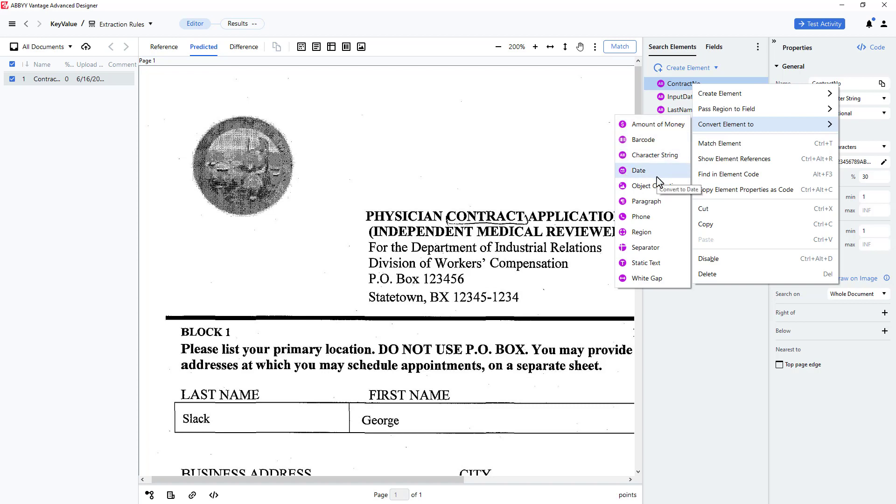
pyautogui.moveTo(677, 91)
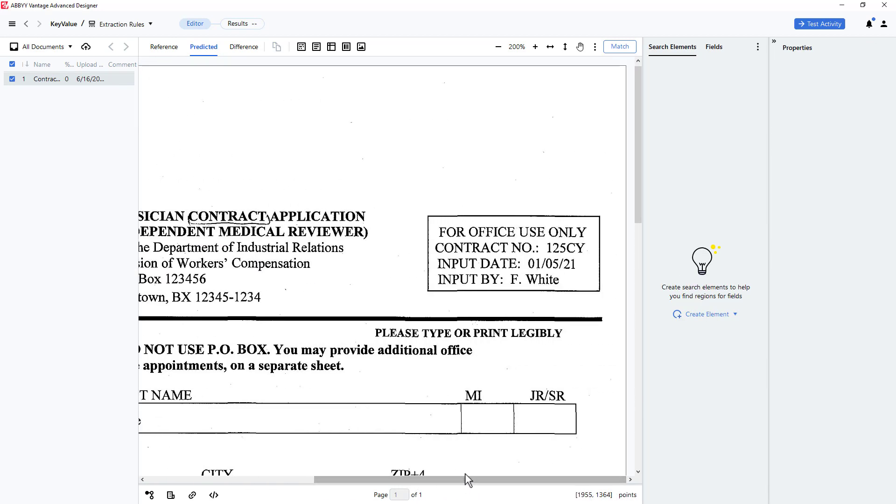
pyautogui.moveTo(706, 314)
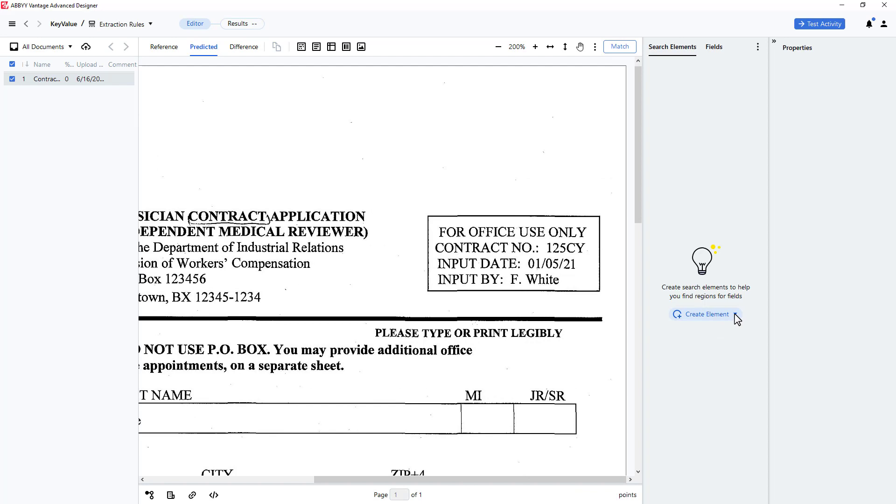
# Step: Create a key-value element named ContractNo with text to find ContractNo.:
pyautogui.click(705, 315)
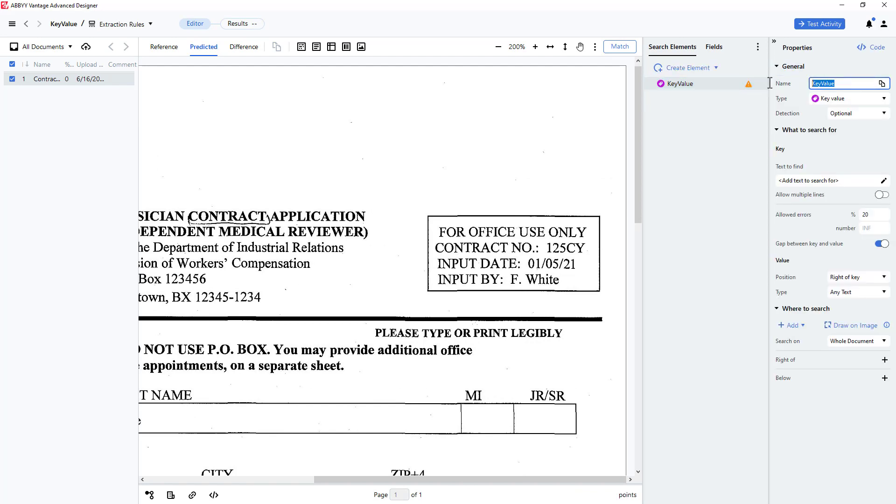
pyautogui.write('ContractNo')
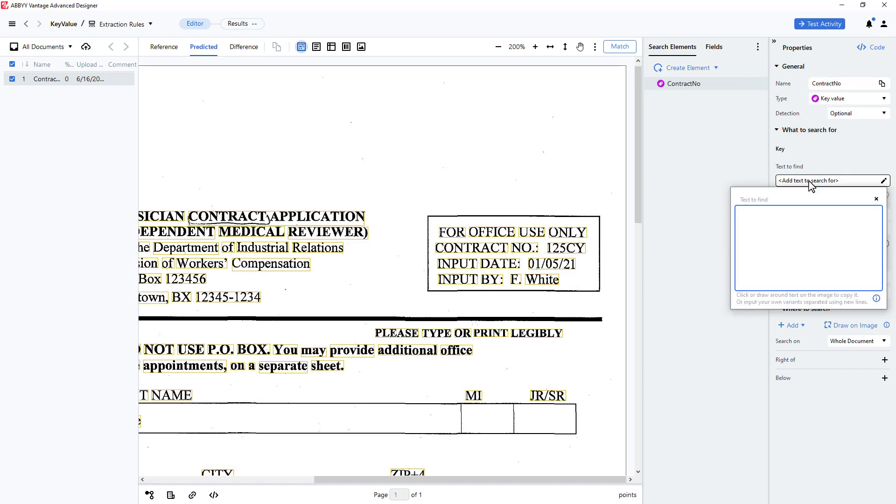
pyautogui.write('ContractNo')
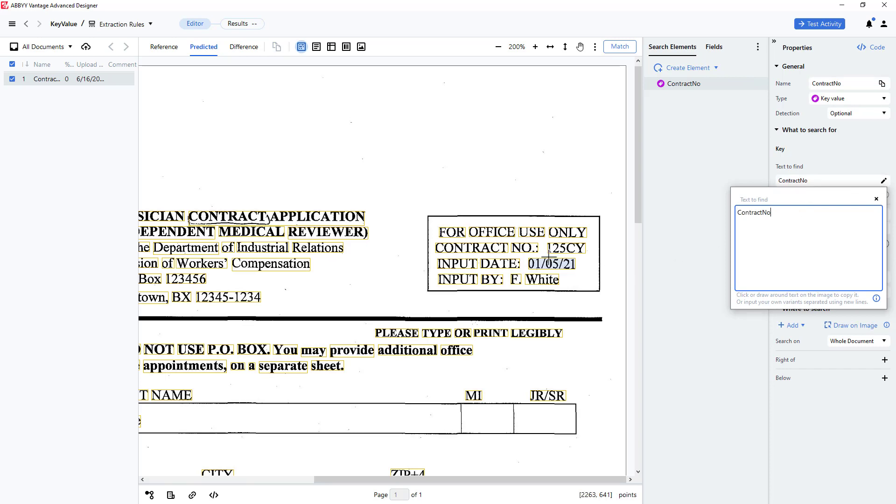
pyautogui.write('.')
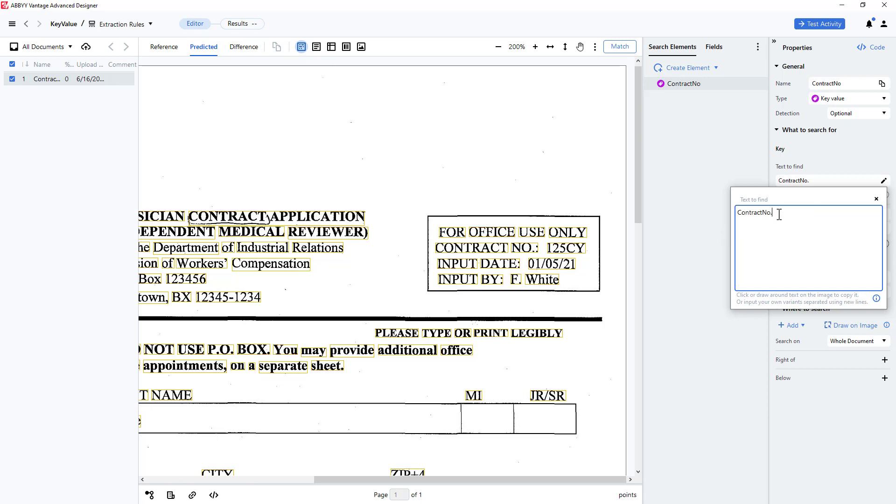
pyautogui.write(':')
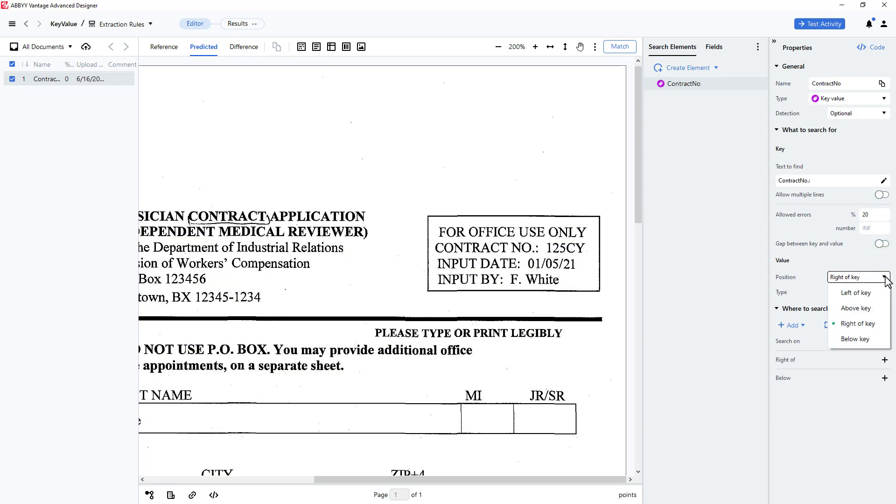
pyautogui.moveTo(856, 293)
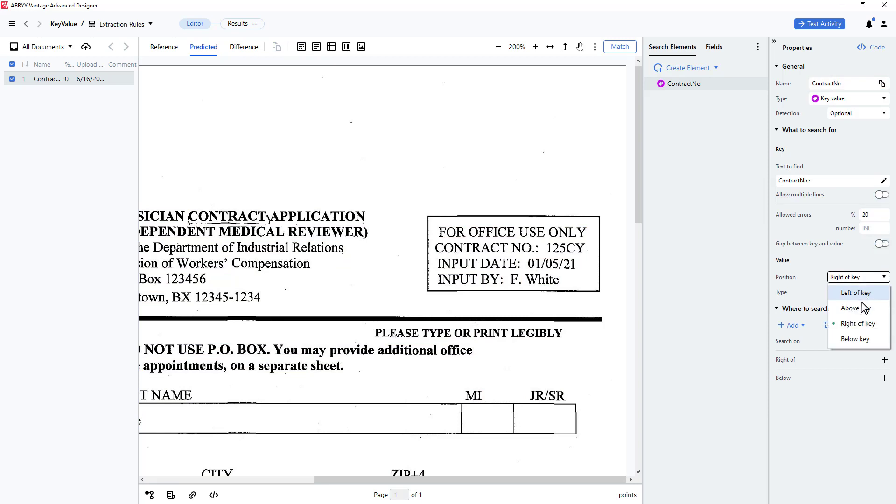
pyautogui.moveTo(854, 338)
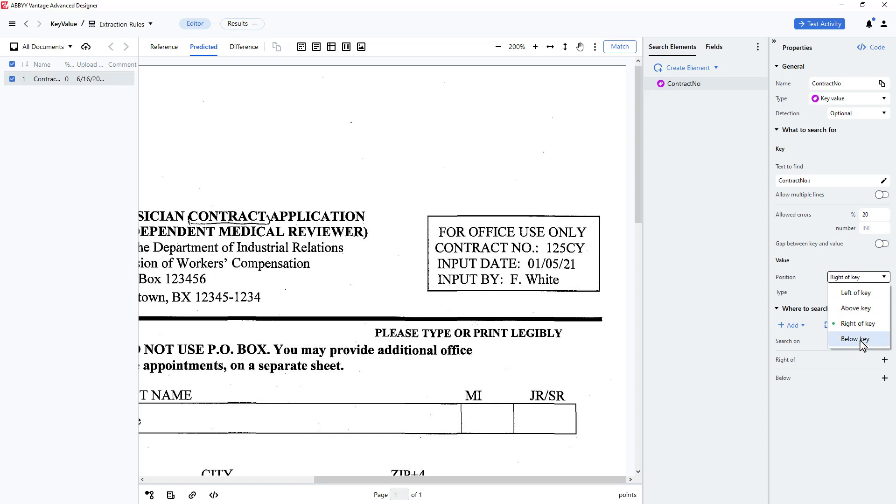
pyautogui.click(856, 324)
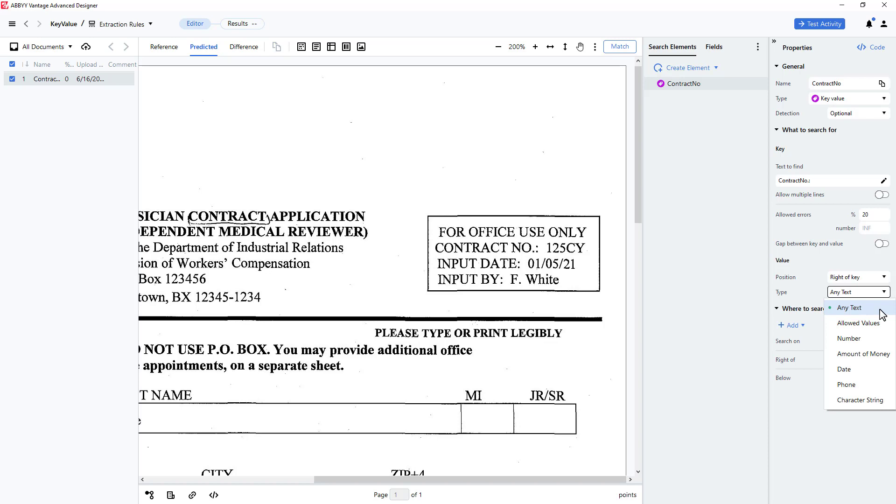
pyautogui.moveTo(849, 338)
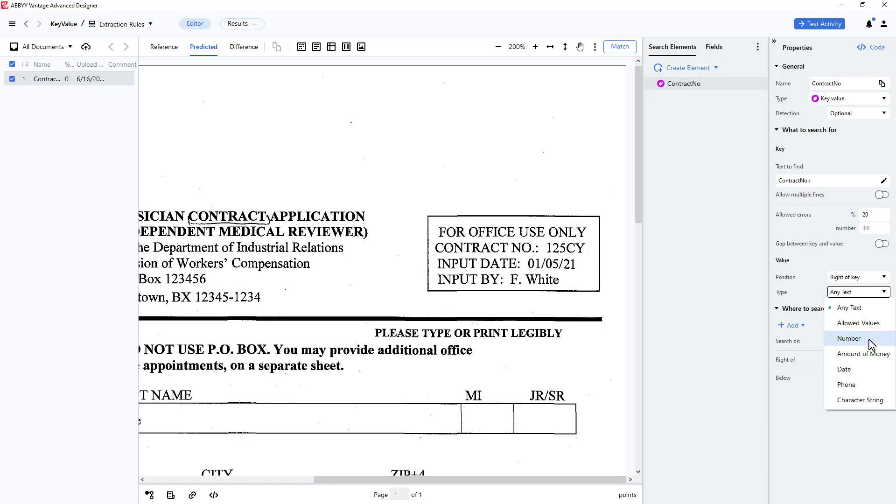
pyautogui.moveTo(868, 359)
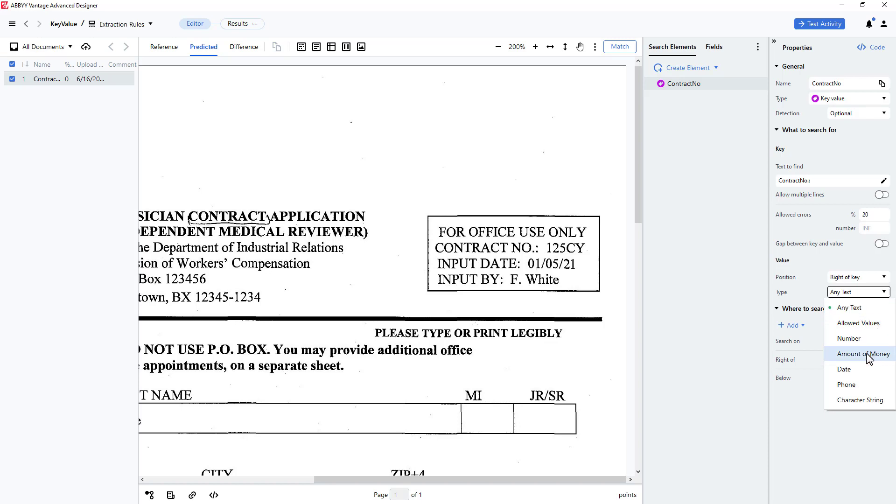
pyautogui.moveTo(860, 399)
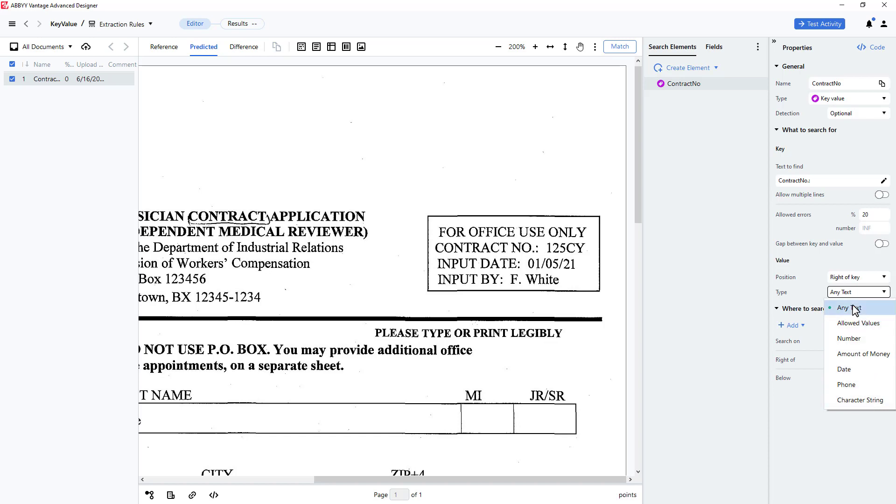
# Step: Keep the value type Any Text and run matching on the contract
pyautogui.click(843, 307)
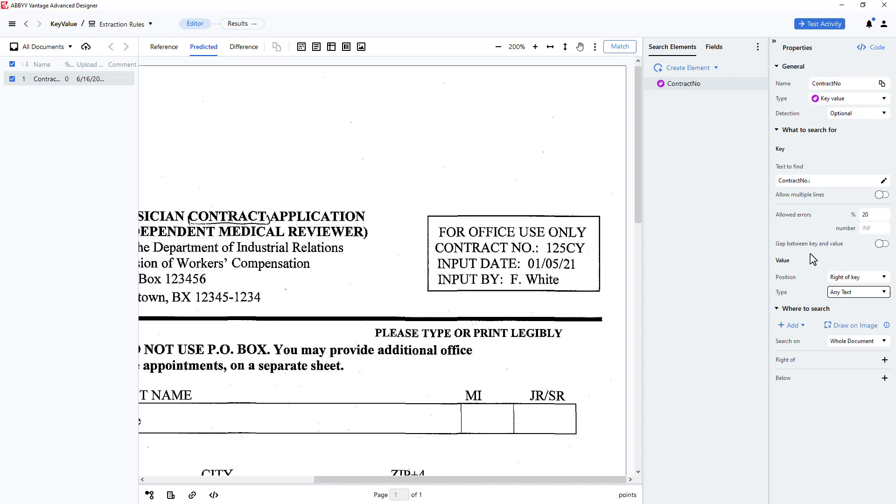
pyautogui.click(620, 47)
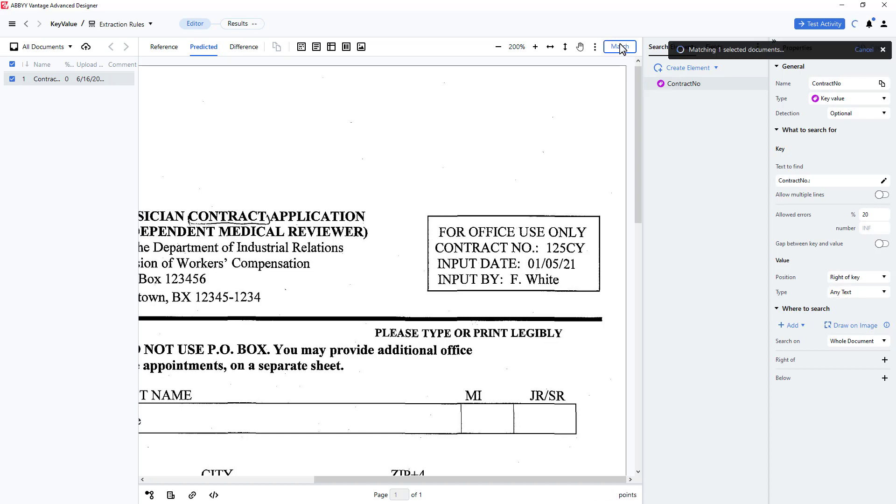
pyautogui.click(620, 46)
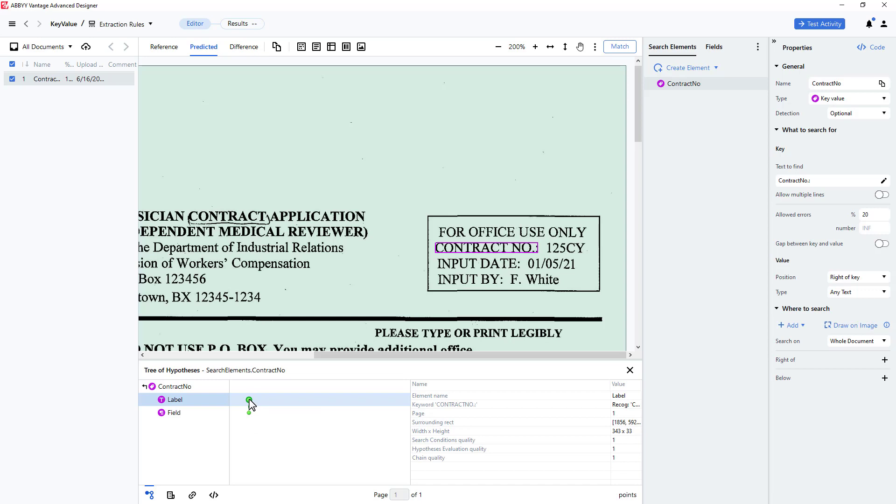
pyautogui.moveTo(422, 266)
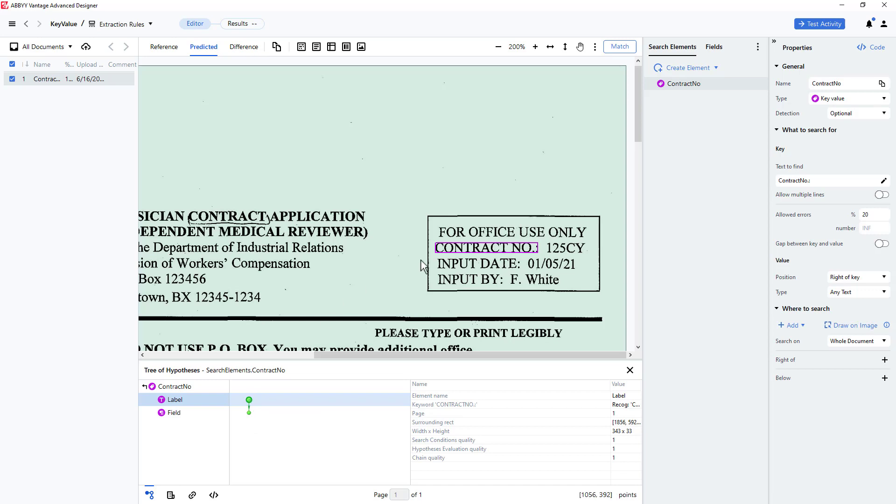
pyautogui.moveTo(279, 406)
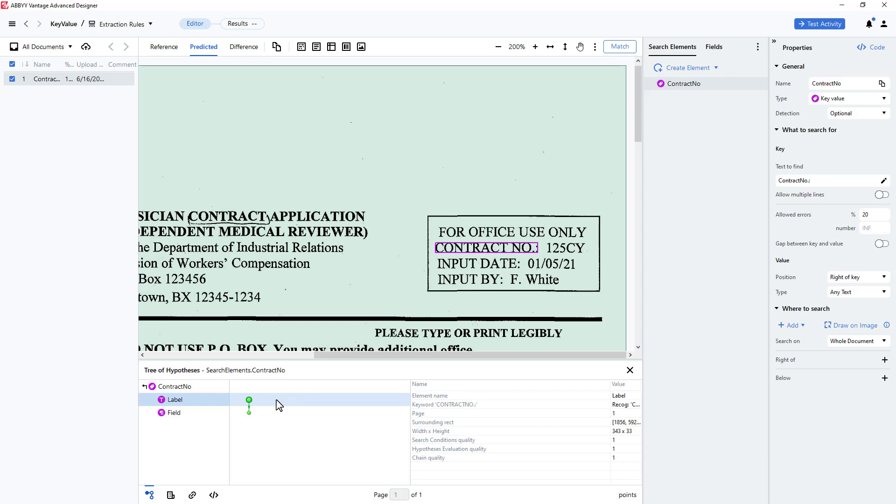
# Step: Inspect the ContractNo hypothesis: key CONTRACT NO.: with value 125CY
pyautogui.click(175, 413)
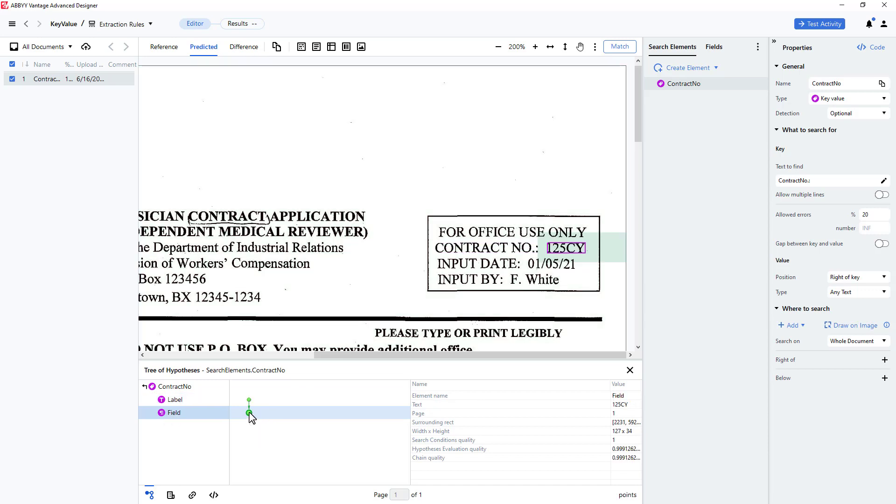
pyautogui.moveTo(251, 411)
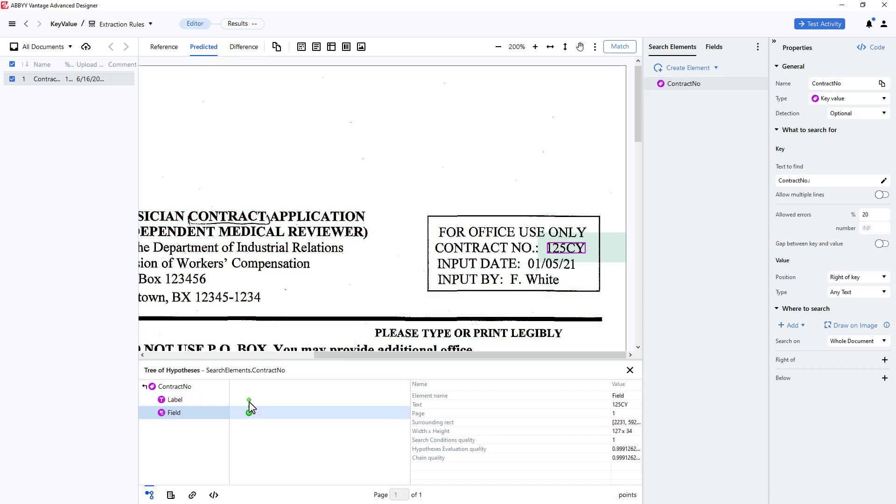
pyautogui.click(175, 400)
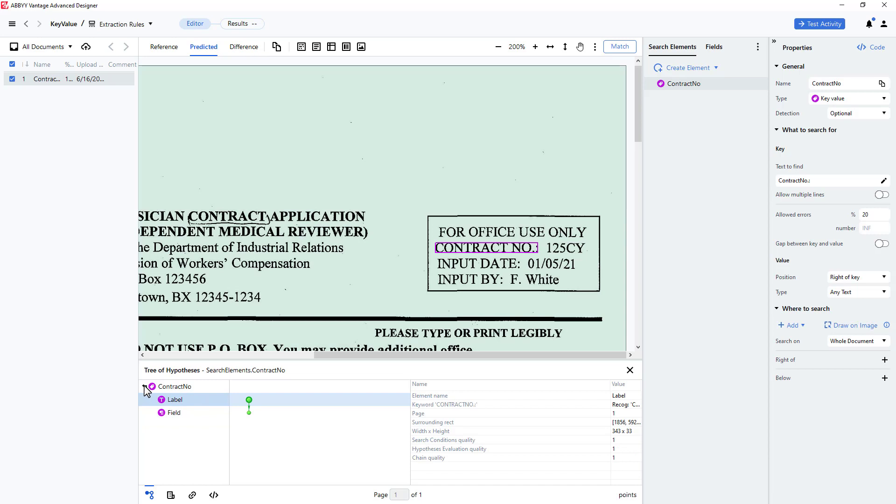
pyautogui.click(174, 386)
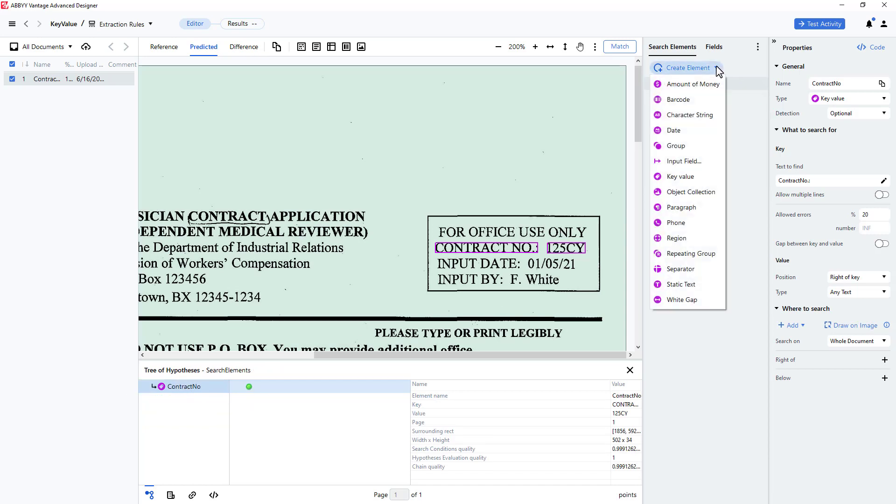
# Step: Create a key-value element named LastName with text to find LastName
pyautogui.click(681, 177)
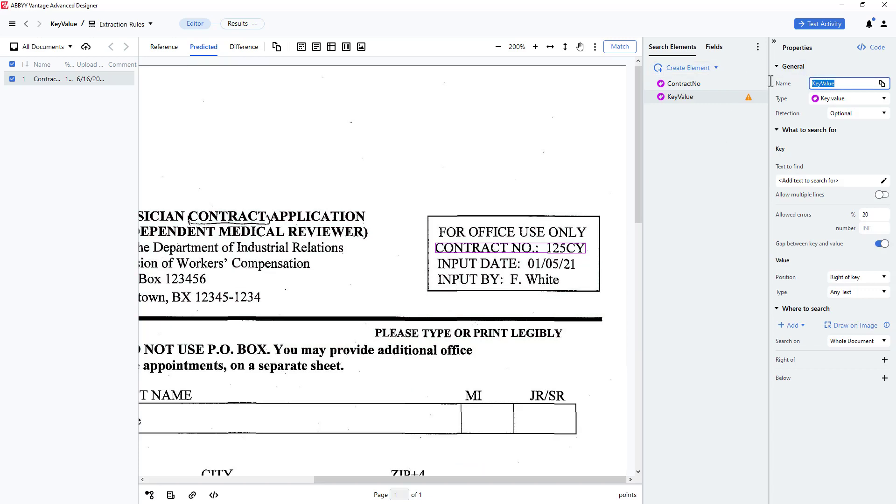
pyautogui.write('LastName')
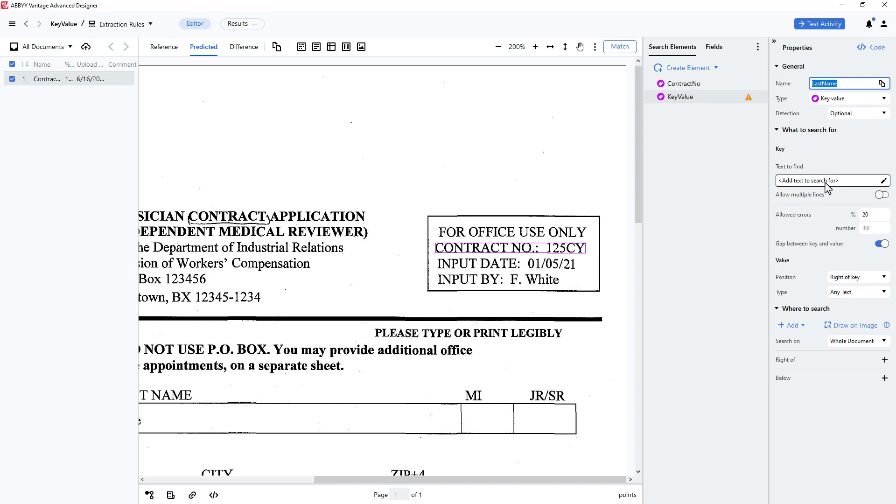
pyautogui.click(882, 180)
pyautogui.write('LastName')
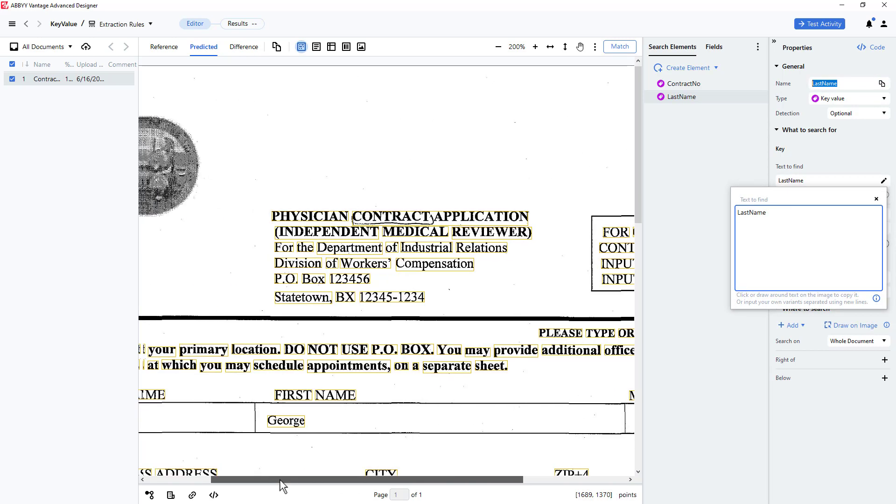
pyautogui.hscroll(-3)
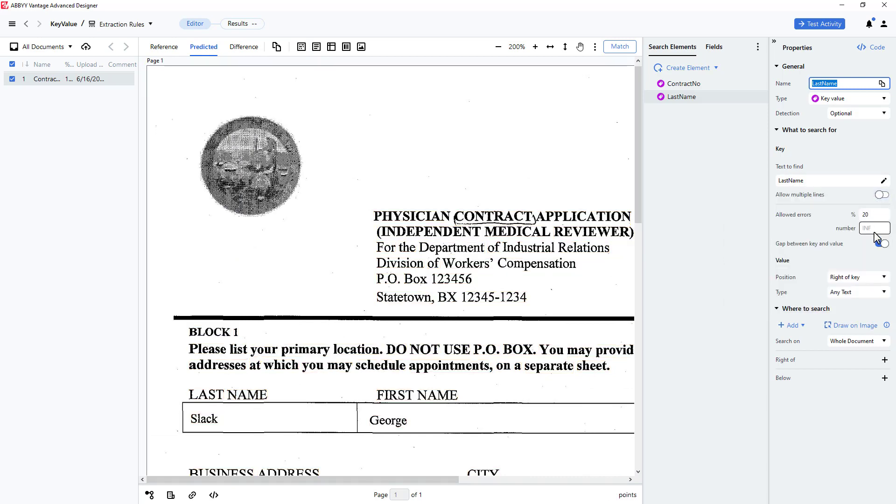
# Step: Turn off the key–value gap and place the value below the key
pyautogui.click(883, 244)
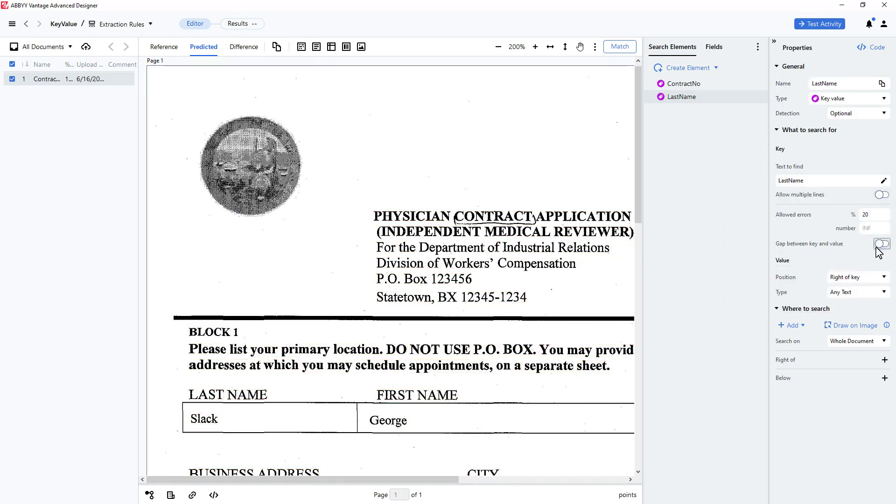
pyautogui.click(884, 277)
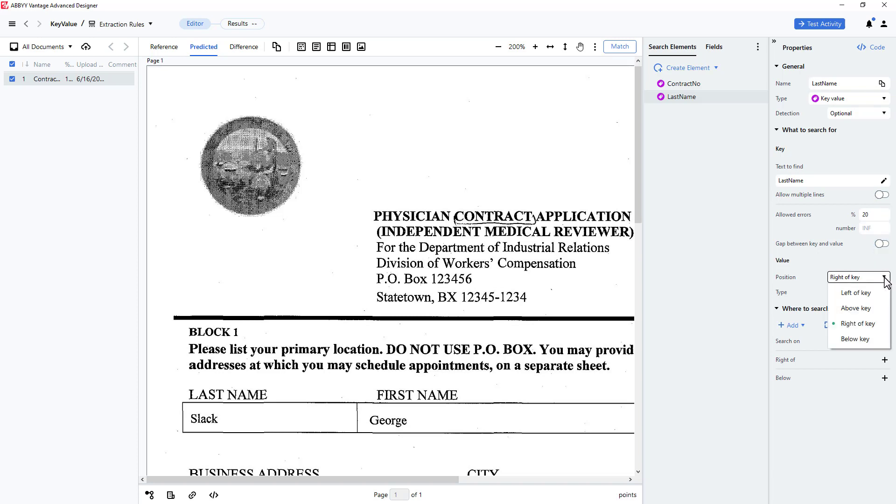
pyautogui.moveTo(859, 288)
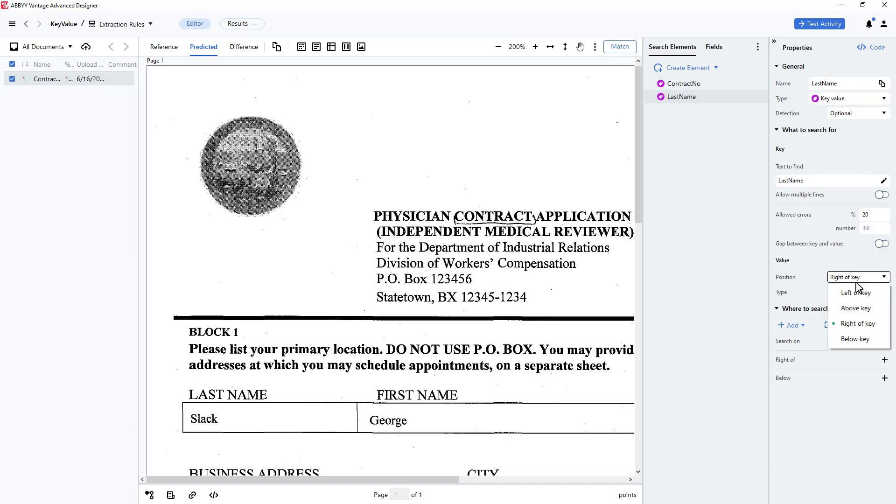
pyautogui.moveTo(854, 338)
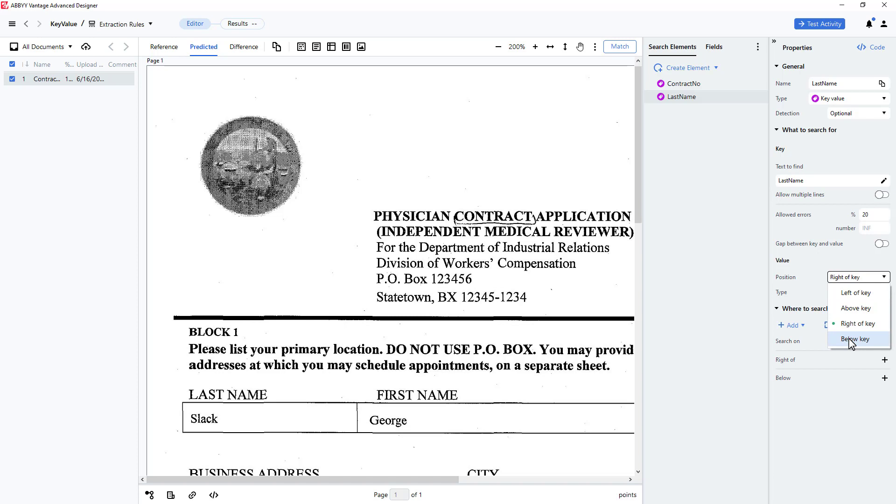
pyautogui.click(856, 339)
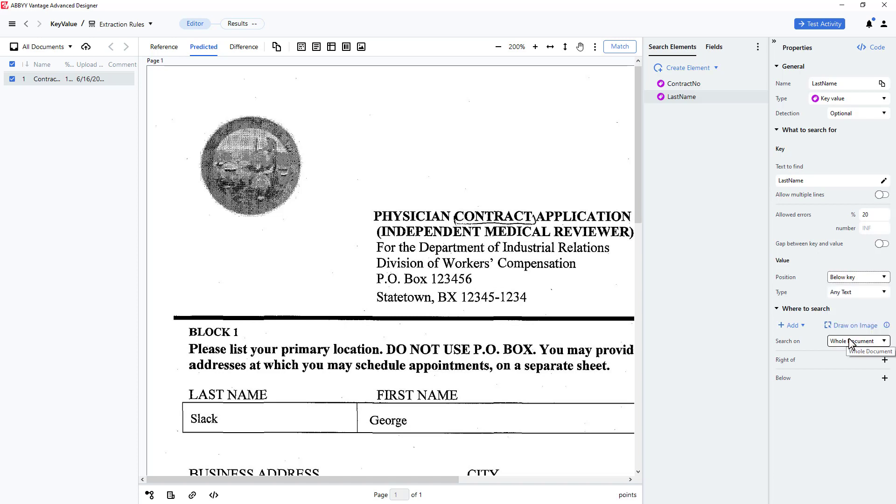
pyautogui.moveTo(878, 292)
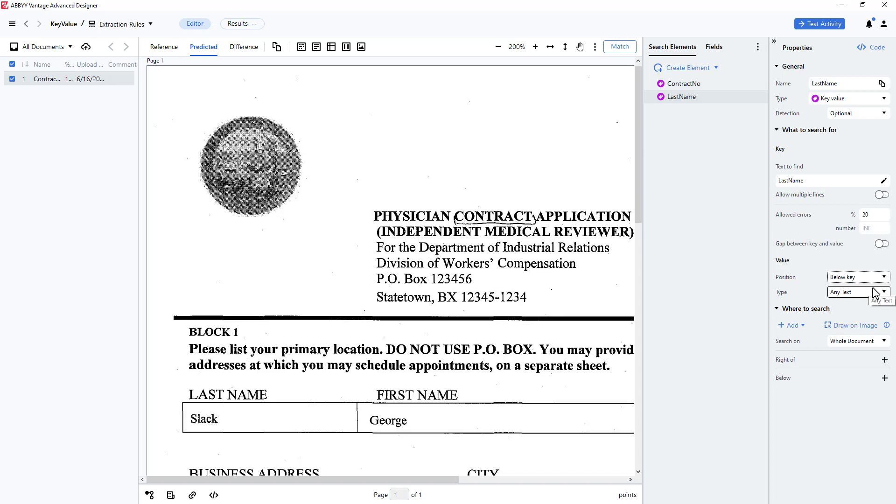
pyautogui.moveTo(648, 45)
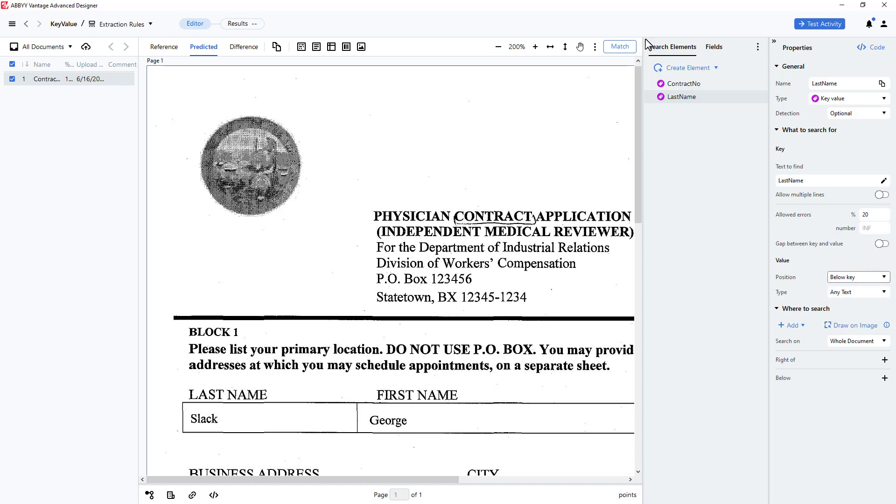
pyautogui.moveTo(620, 47)
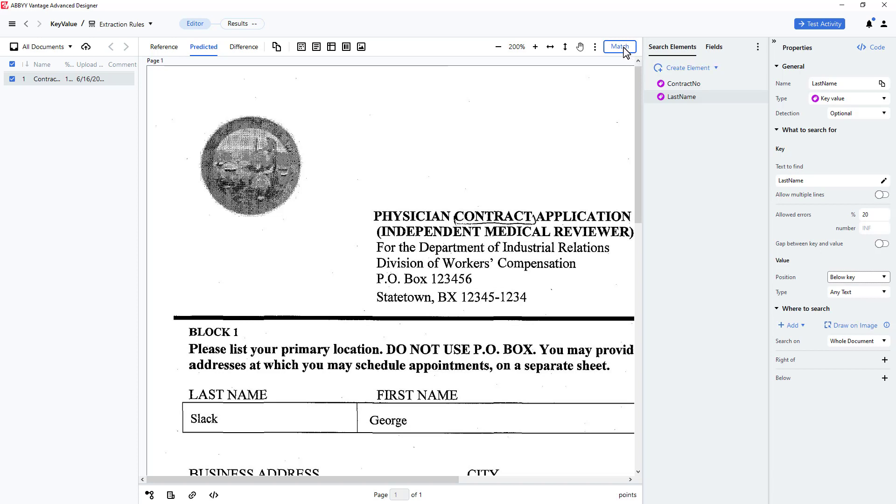
# Step: Rematch and review the ContractNo and LastName results, with LastName value Slack
pyautogui.click(619, 47)
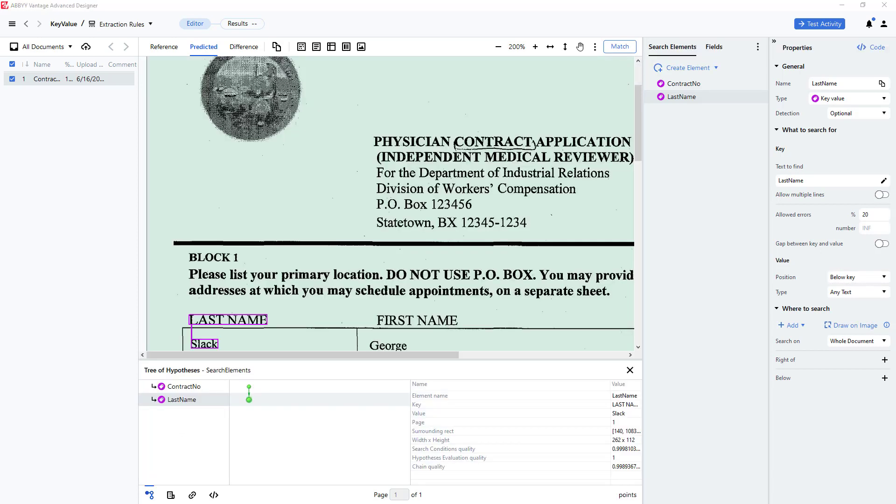
pyautogui.moveTo(249, 393)
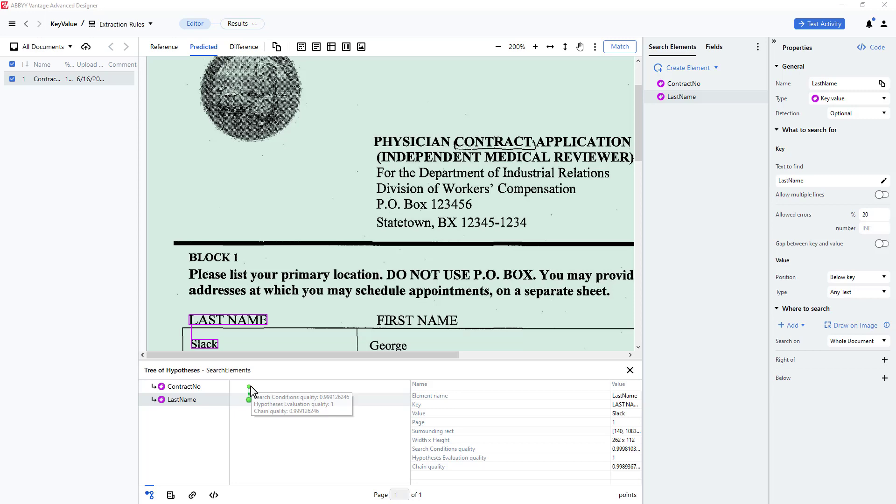
pyautogui.click(183, 386)
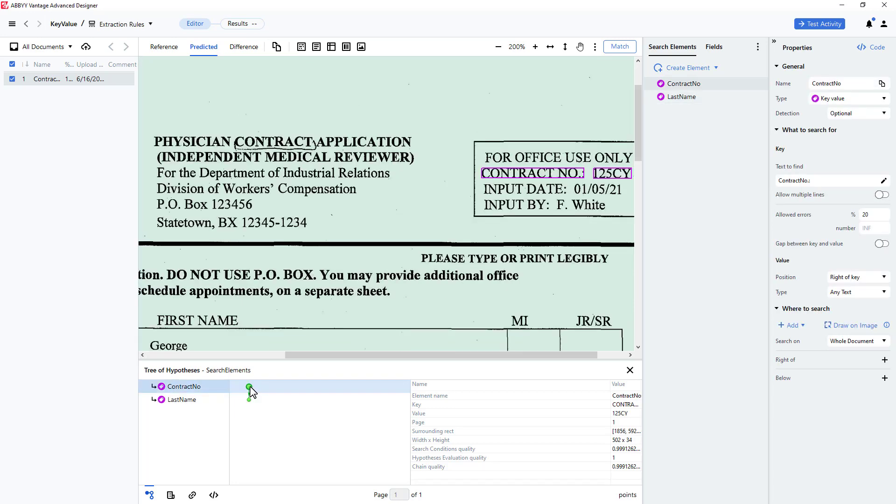
pyautogui.moveTo(248, 388)
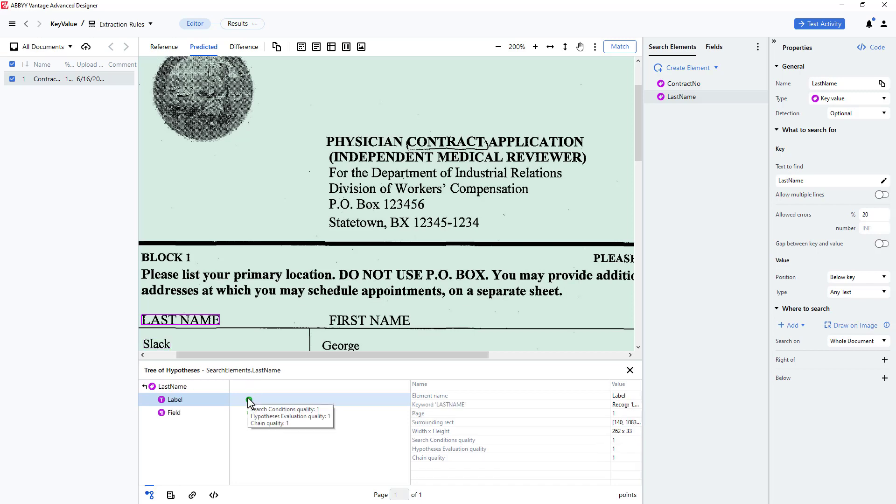
pyautogui.click(175, 413)
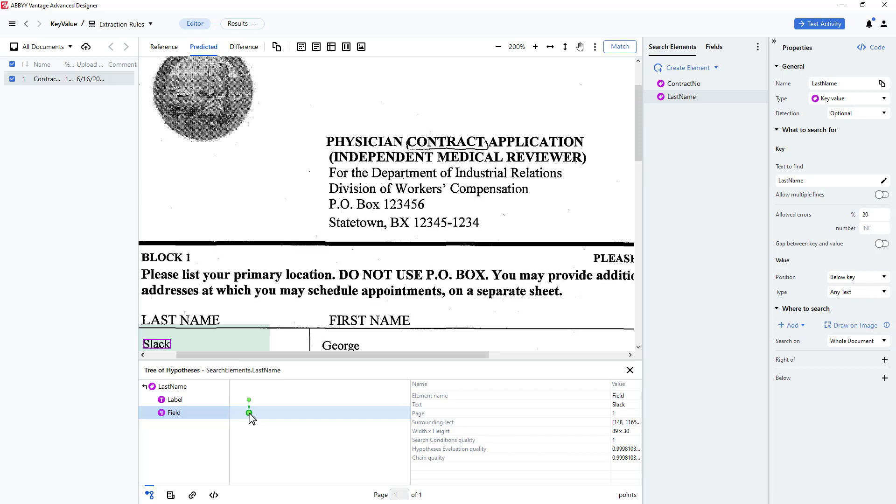
pyautogui.moveTo(707, 77)
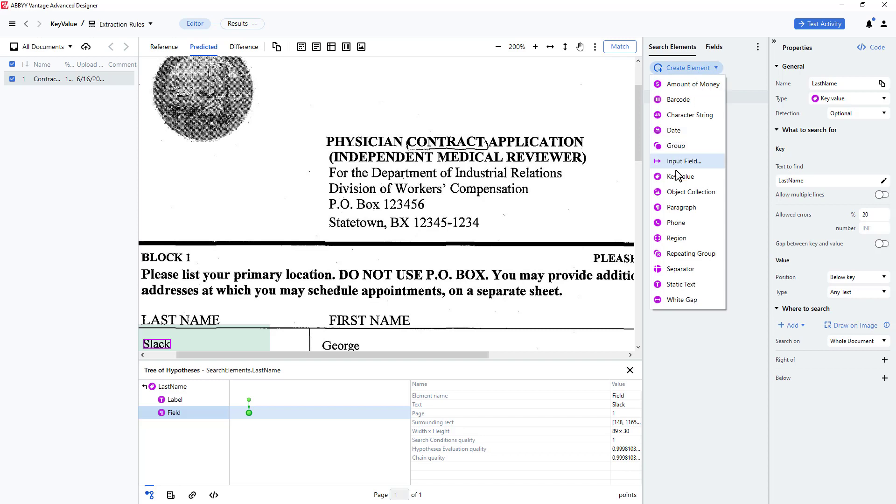
# Step: Add a key-value element InputDate with key text 'Input' to find
pyautogui.click(681, 177)
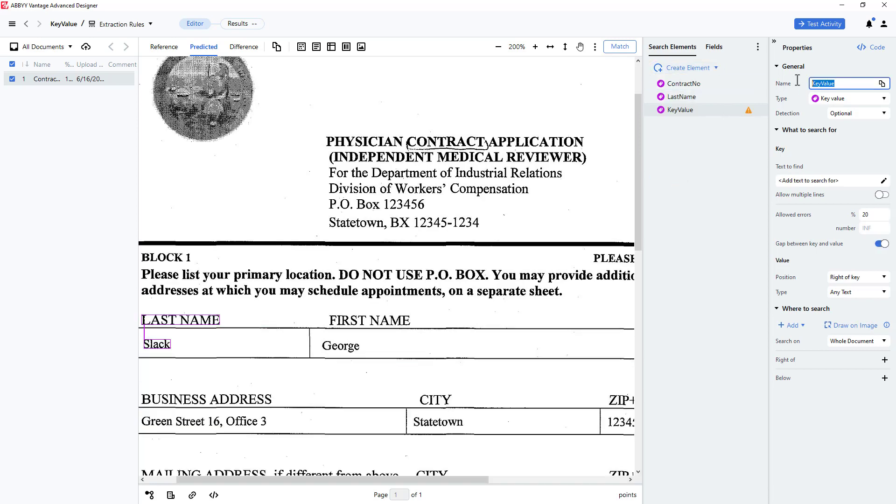
pyautogui.write('InputDate')
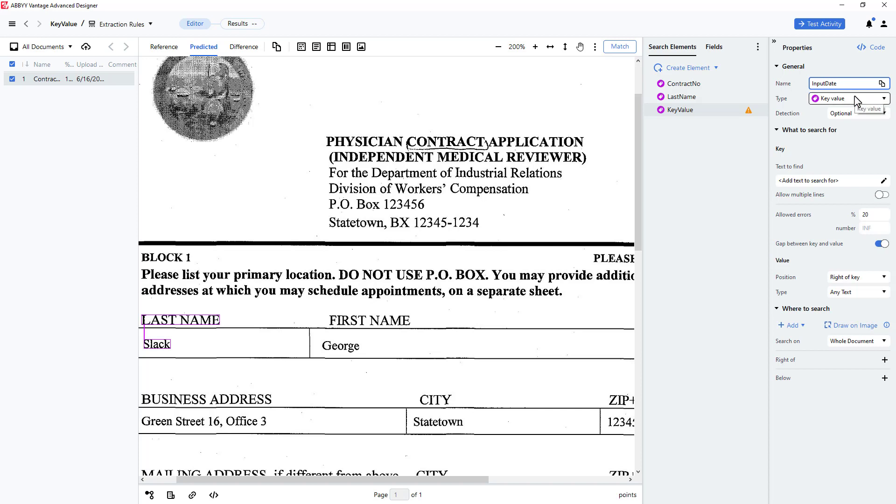
pyautogui.click(884, 180)
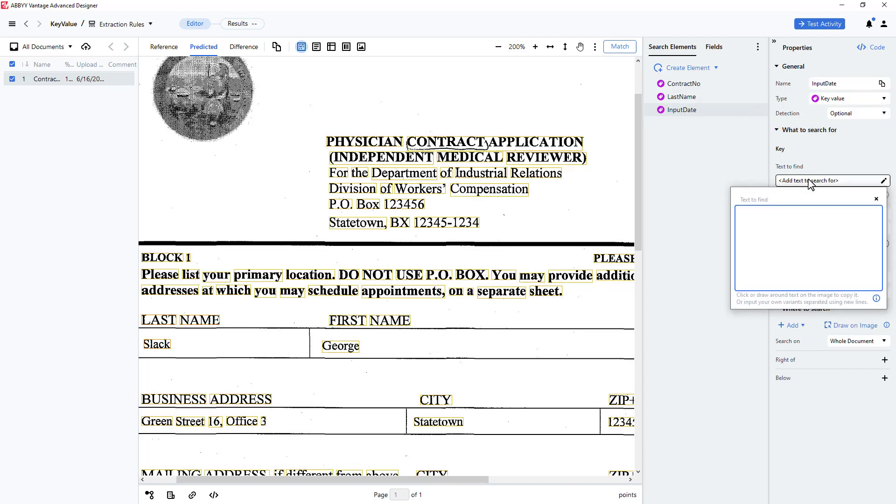
pyautogui.write('In')
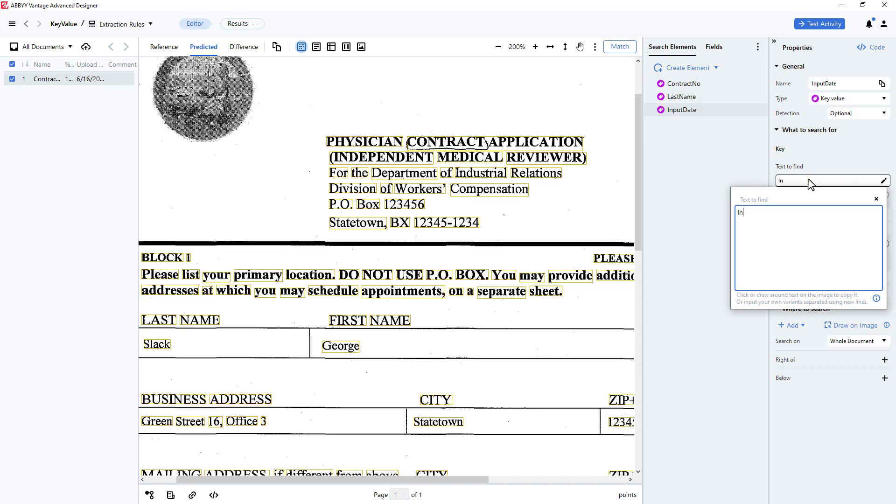
pyautogui.write('put')
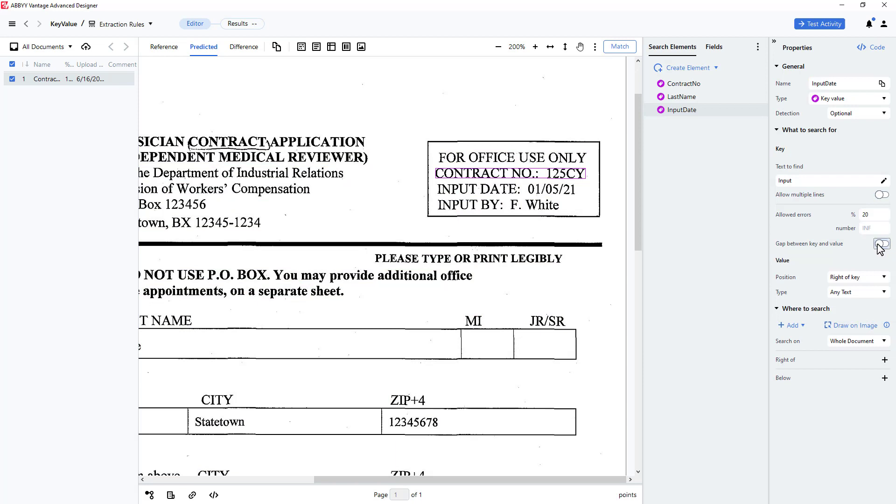
# Step: Disable the key-value gap, set value type Date with Month, day, year format only
pyautogui.click(883, 244)
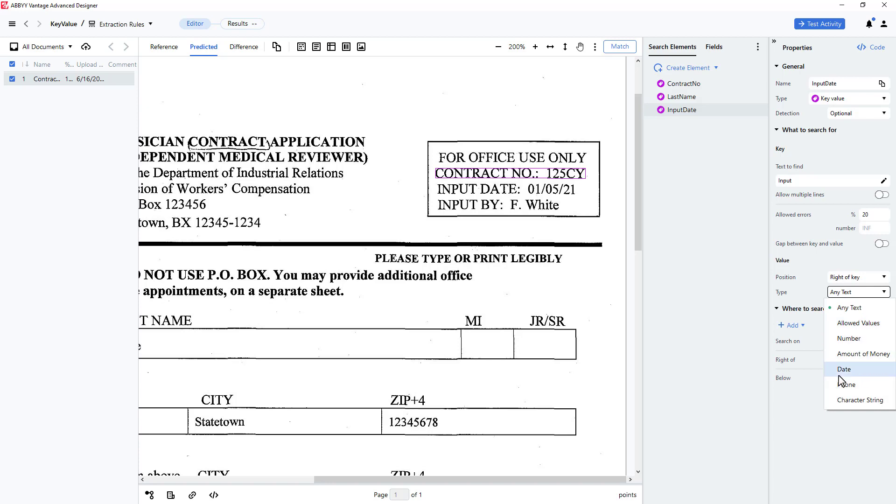
pyautogui.click(844, 370)
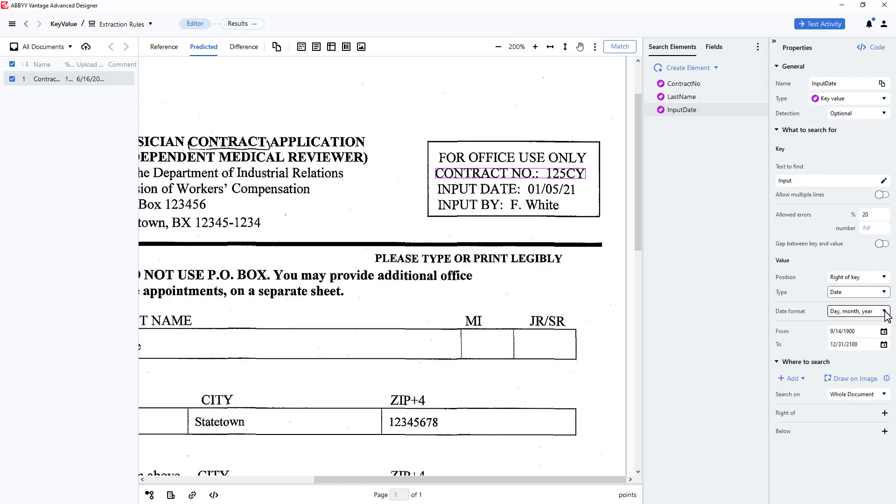
pyautogui.click(859, 311)
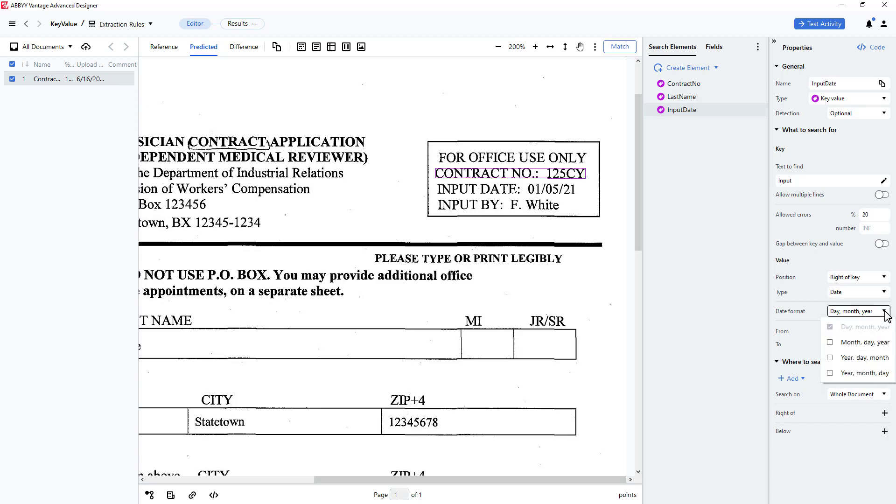
pyautogui.click(830, 342)
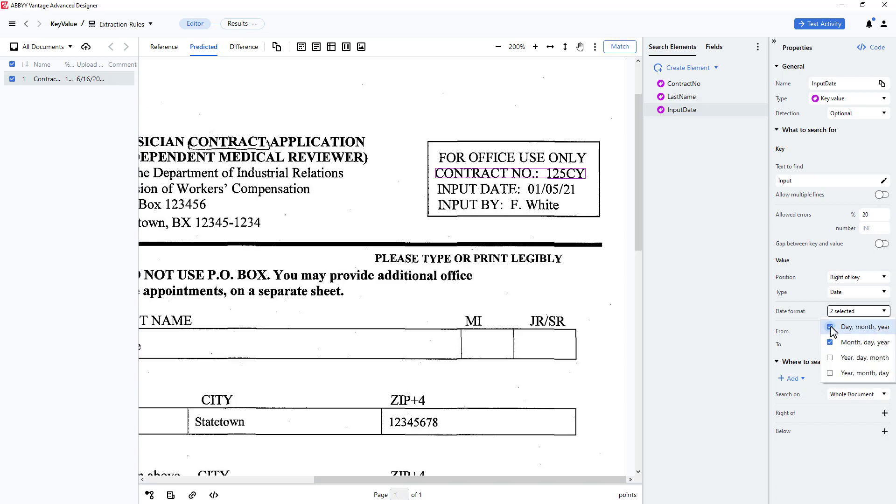
pyautogui.click(831, 326)
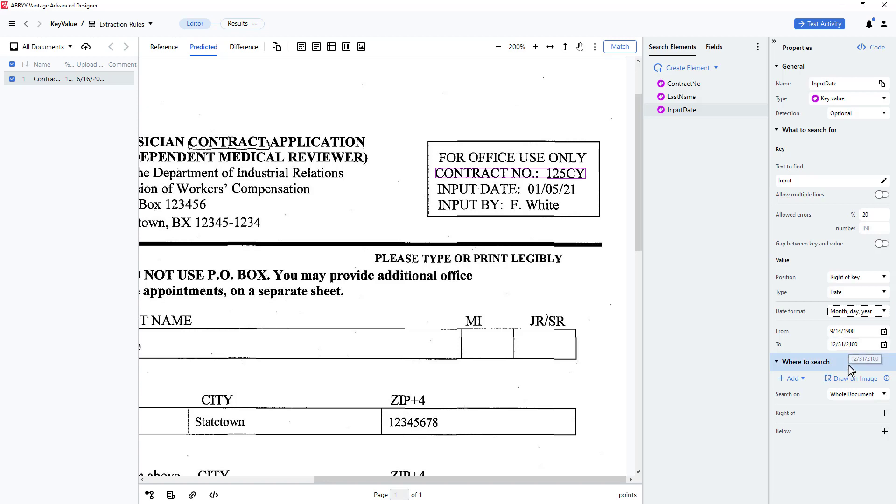
pyautogui.moveTo(852, 378)
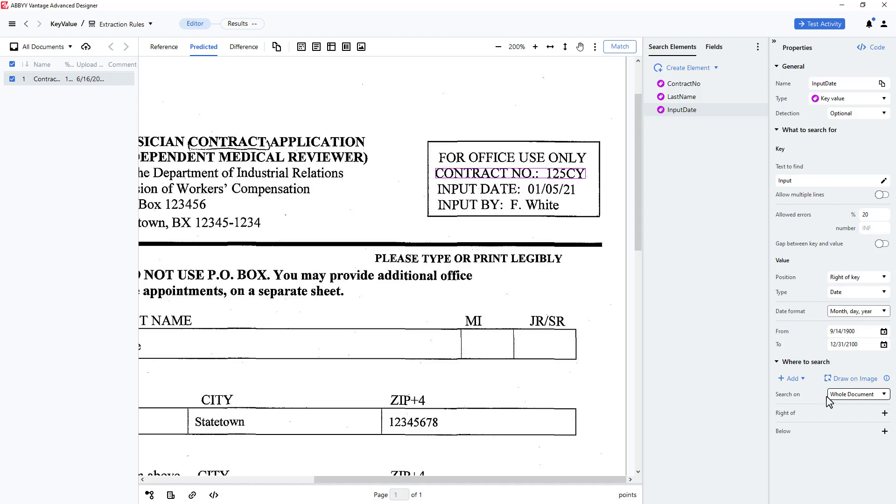
pyautogui.moveTo(620, 47)
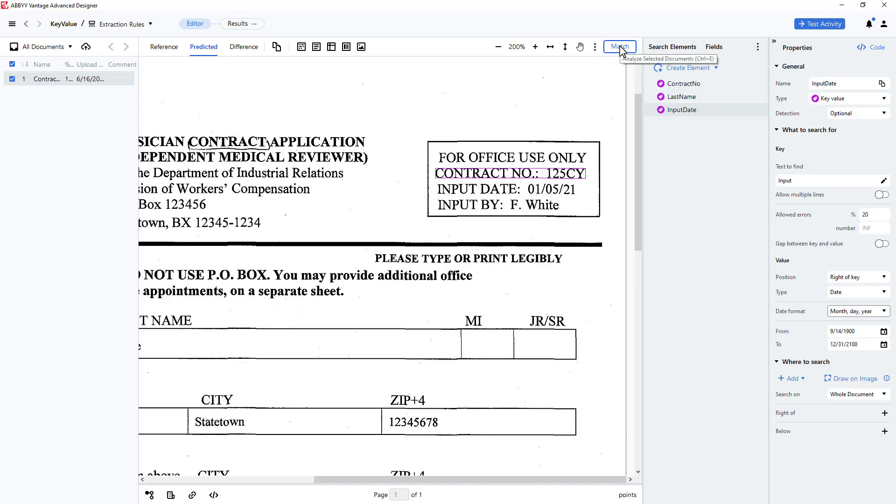
# Step: Run matching and inspect ContractNo, LastName and InputDate results, confirming 01/05/21
pyautogui.click(619, 47)
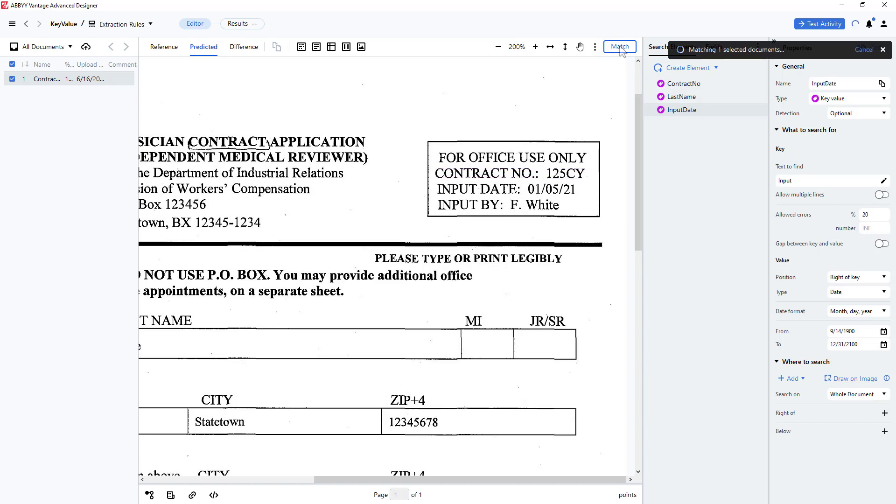
pyautogui.click(619, 47)
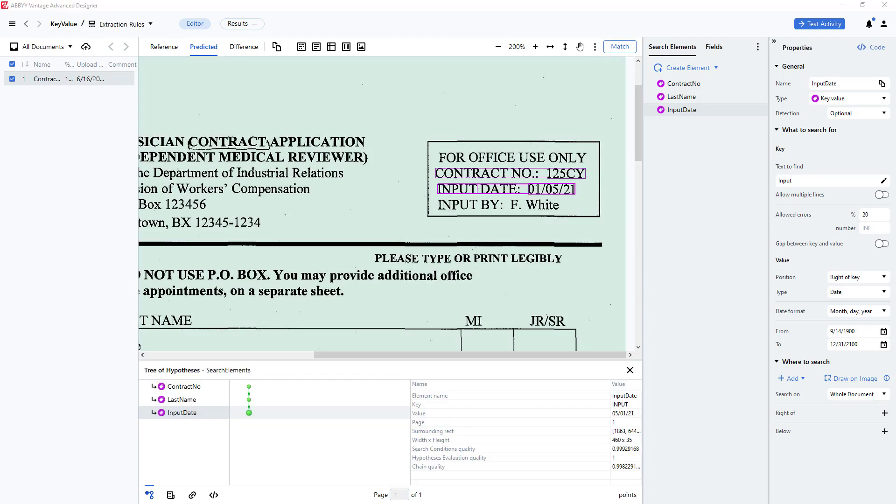
pyautogui.click(183, 387)
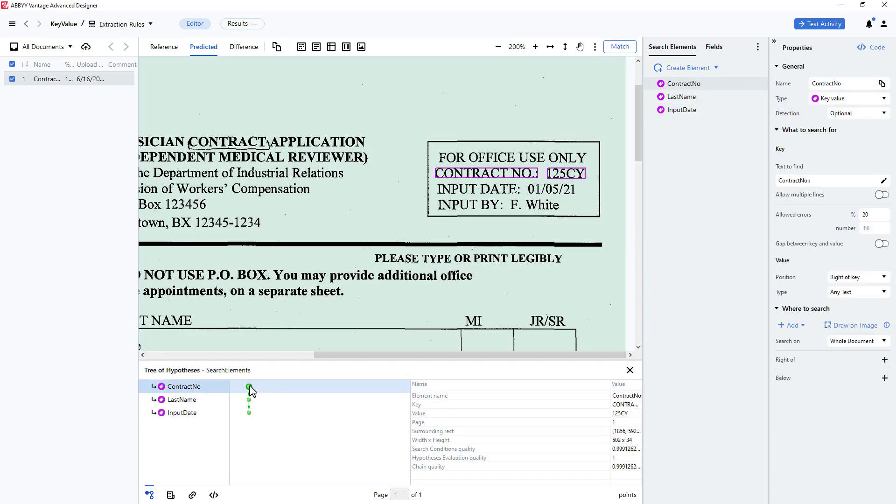
pyautogui.moveTo(249, 394)
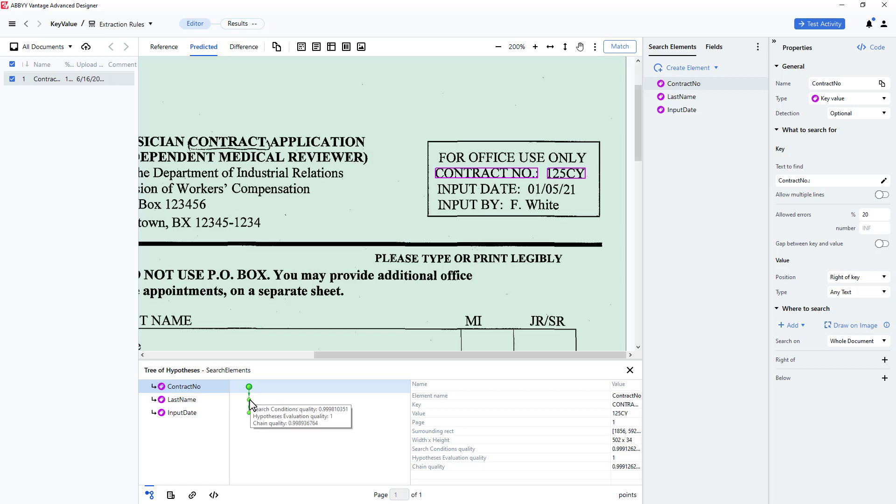
pyautogui.click(183, 400)
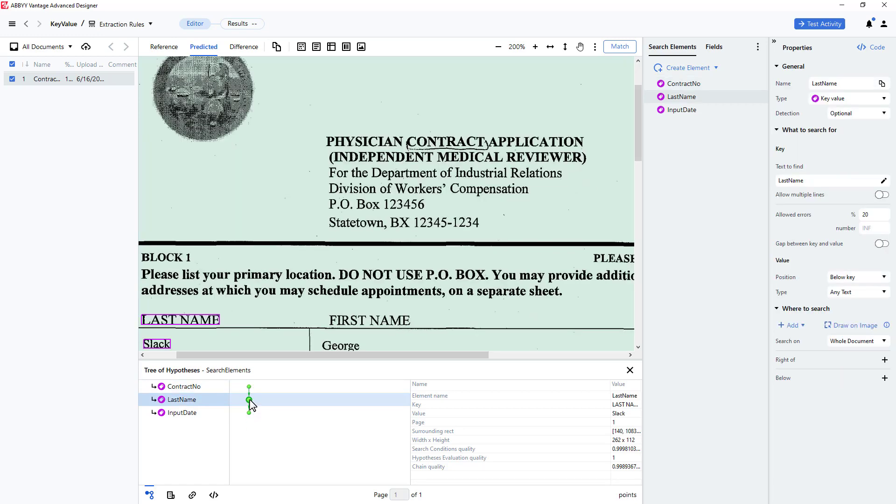
pyautogui.click(681, 110)
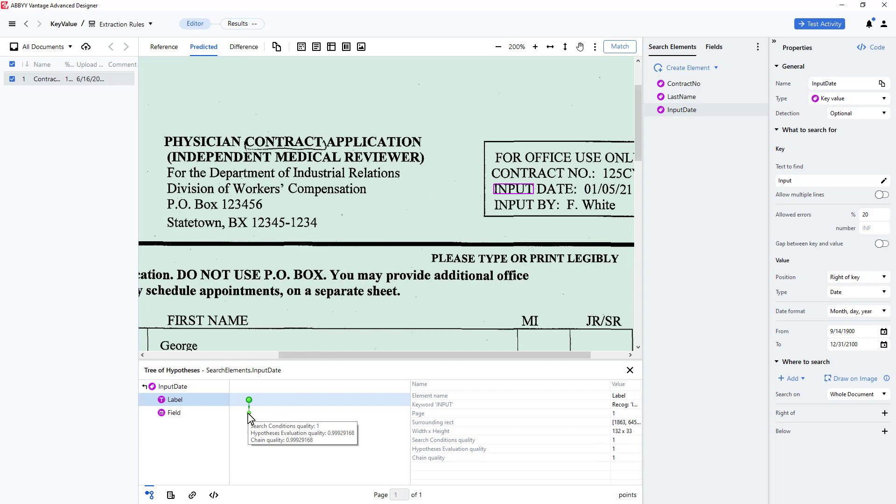
pyautogui.moveTo(250, 403)
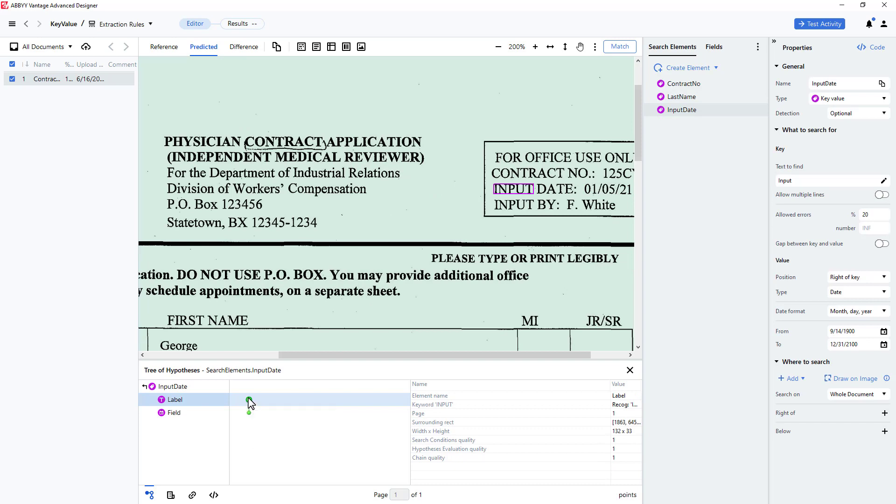
pyautogui.moveTo(552, 194)
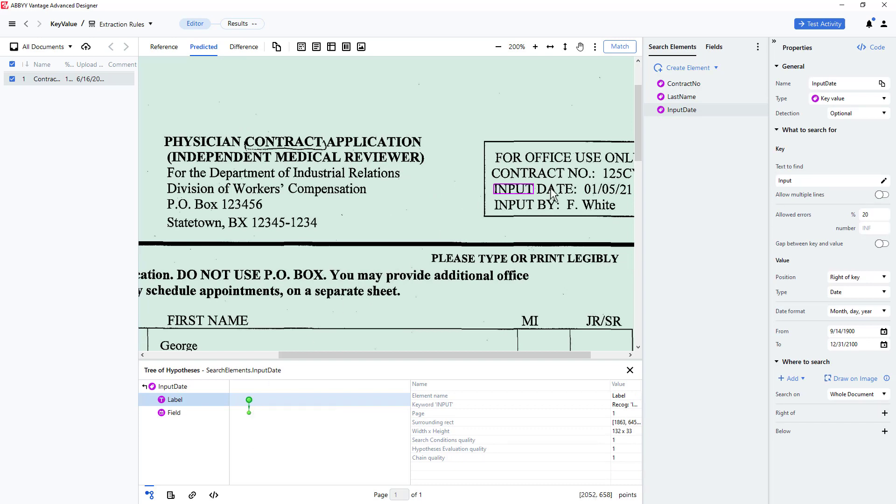
pyautogui.moveTo(249, 414)
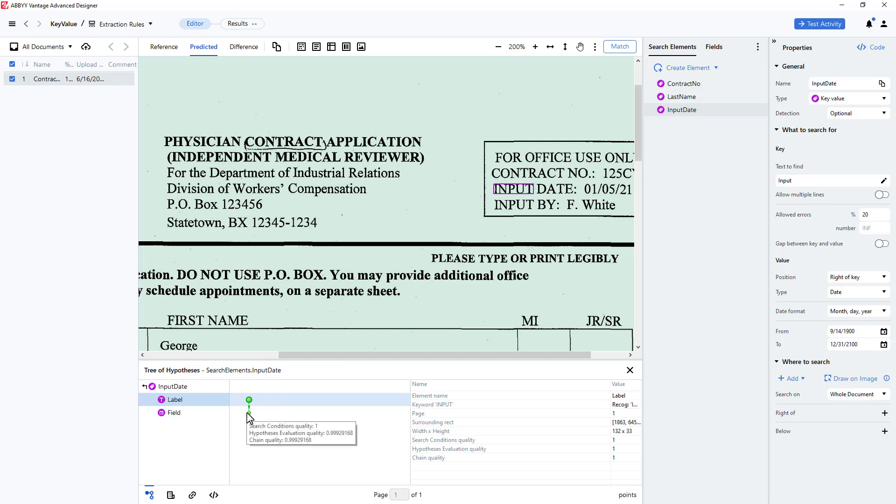
pyautogui.click(174, 412)
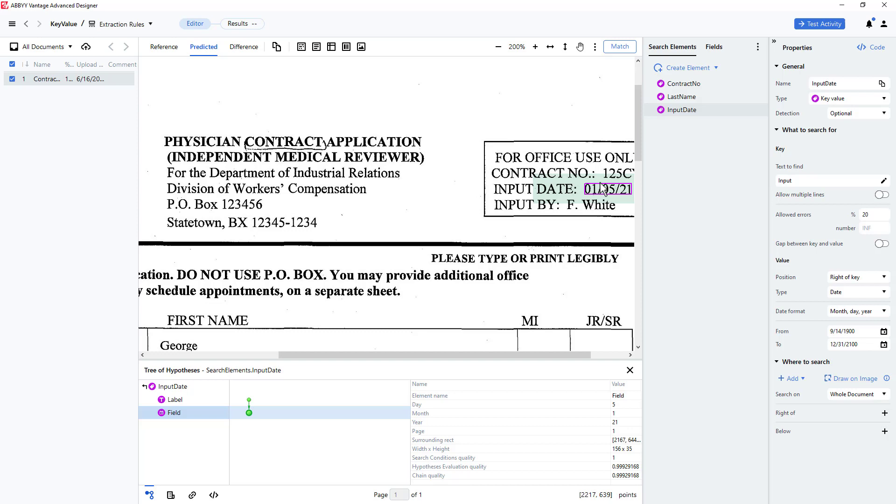
pyautogui.moveTo(723, 75)
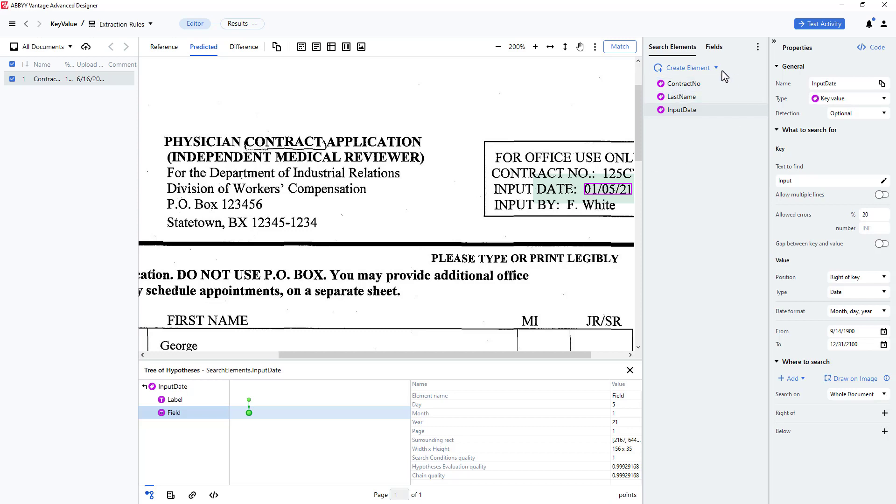
# Step: Add a KeyValue element, try Allowed Values, then set its value type to Character String
pyautogui.click(689, 67)
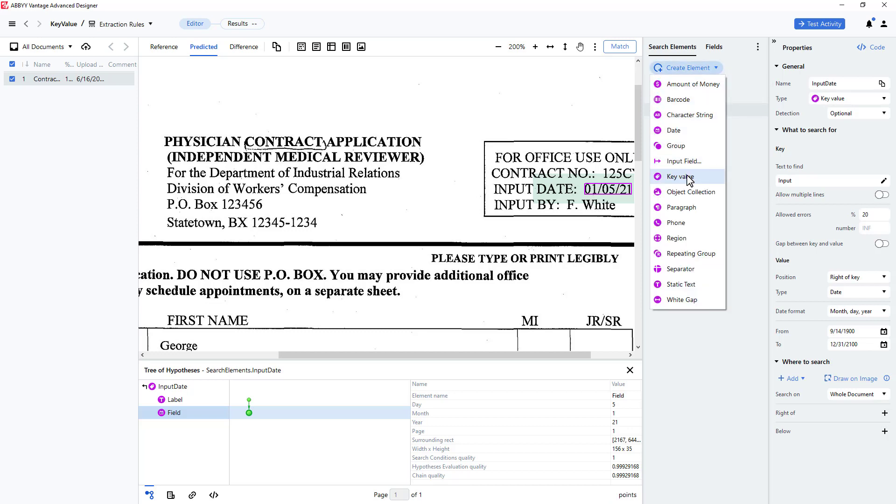
pyautogui.click(681, 177)
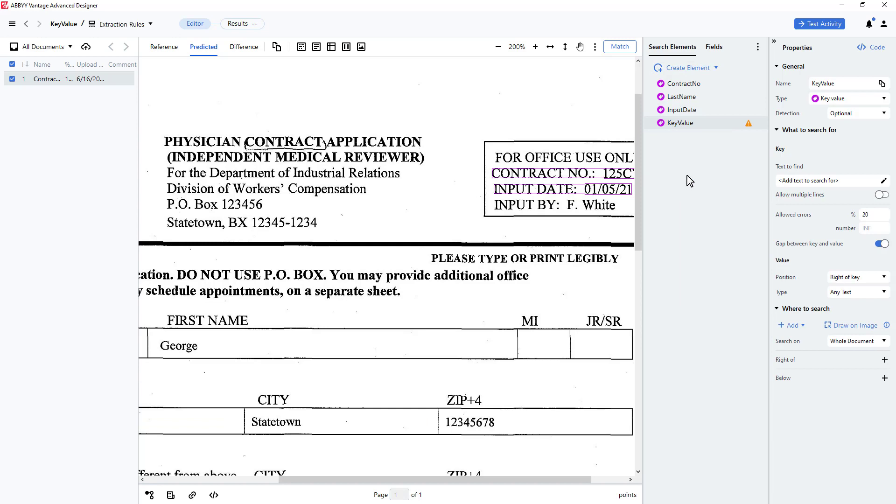
pyautogui.moveTo(805, 150)
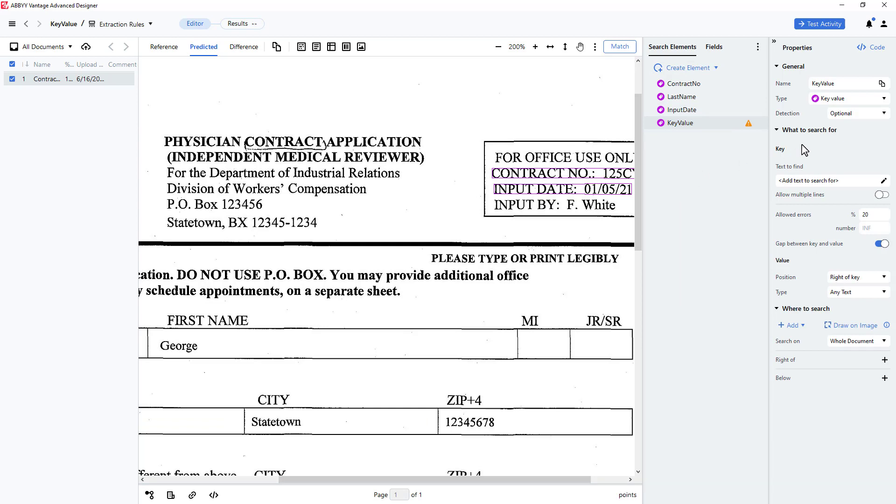
pyautogui.click(857, 292)
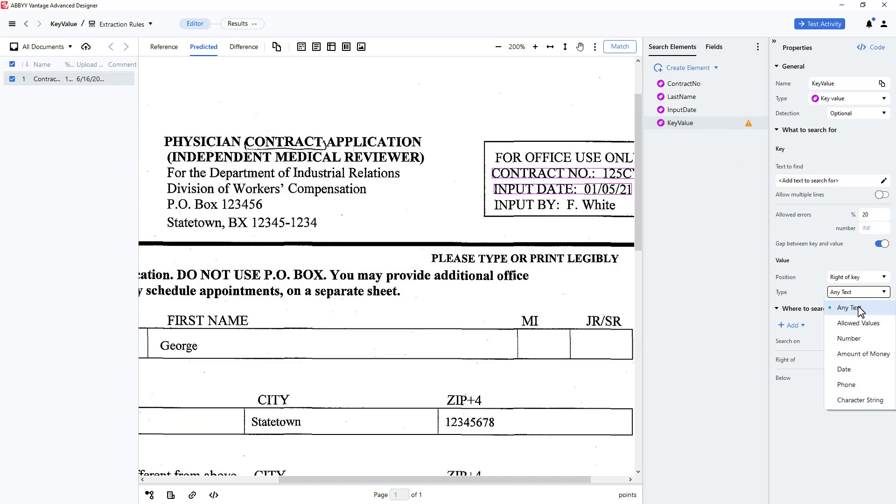
pyautogui.click(859, 323)
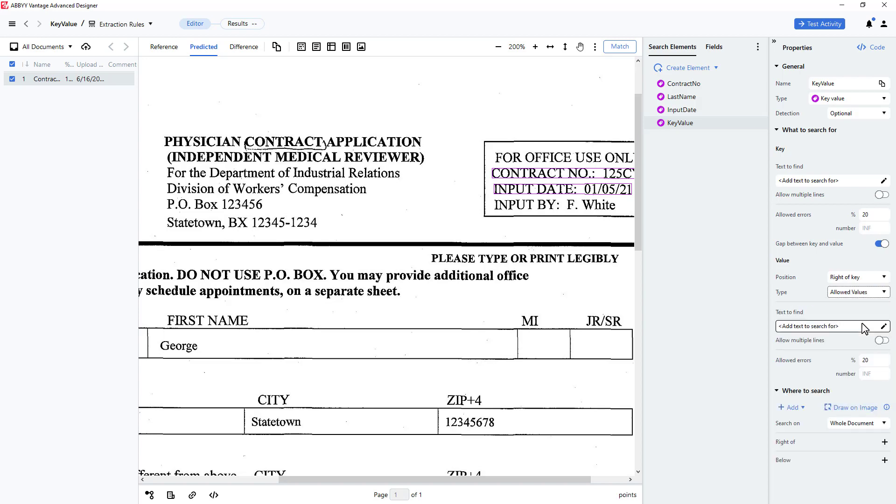
pyautogui.moveTo(848, 332)
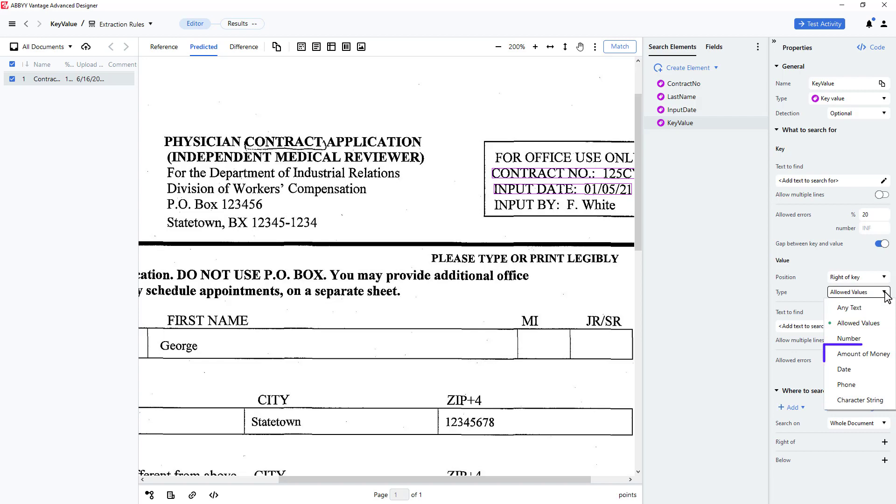
pyautogui.moveTo(844, 370)
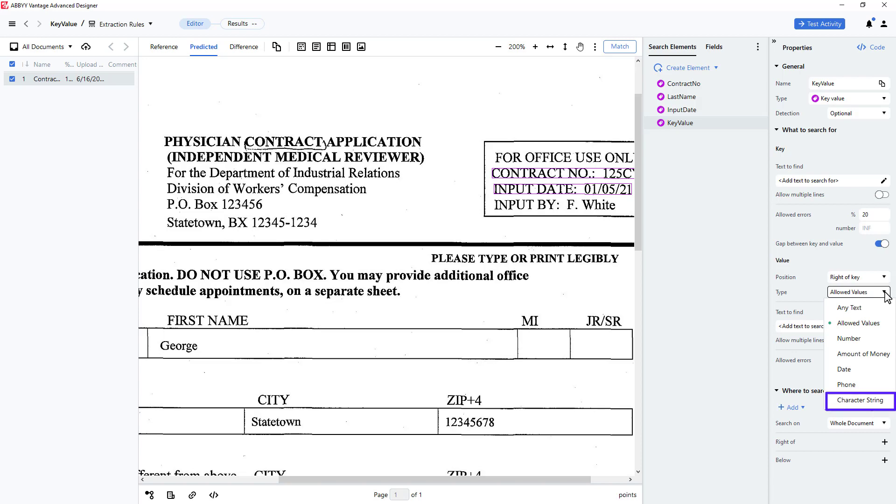
pyautogui.click(858, 400)
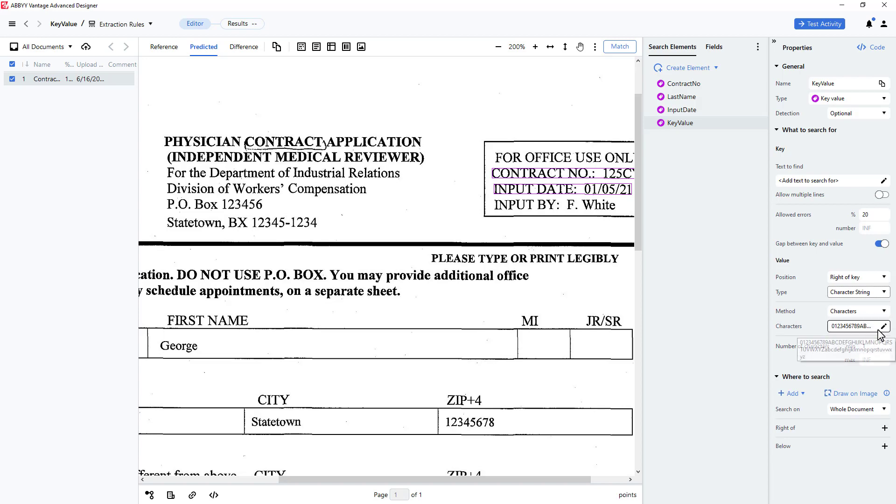
# Step: Add '.' and '@' to the KeyValue allowed character set and save it
pyautogui.click(884, 326)
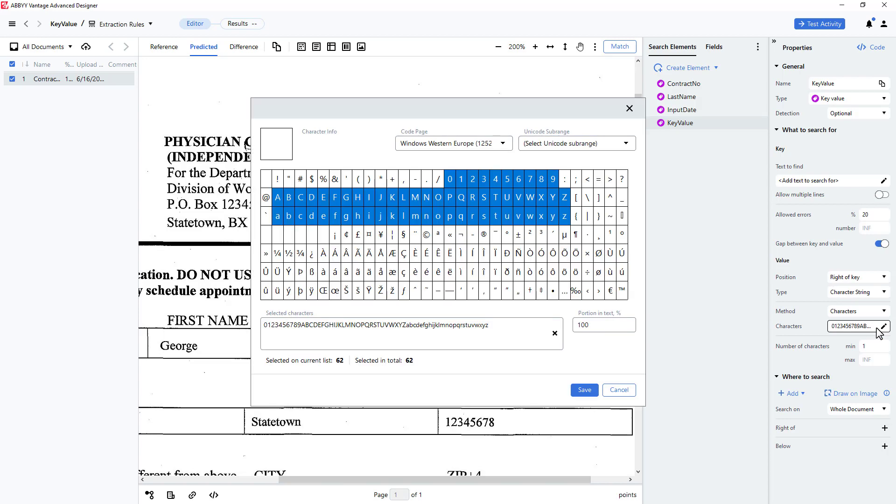
pyautogui.moveTo(603, 264)
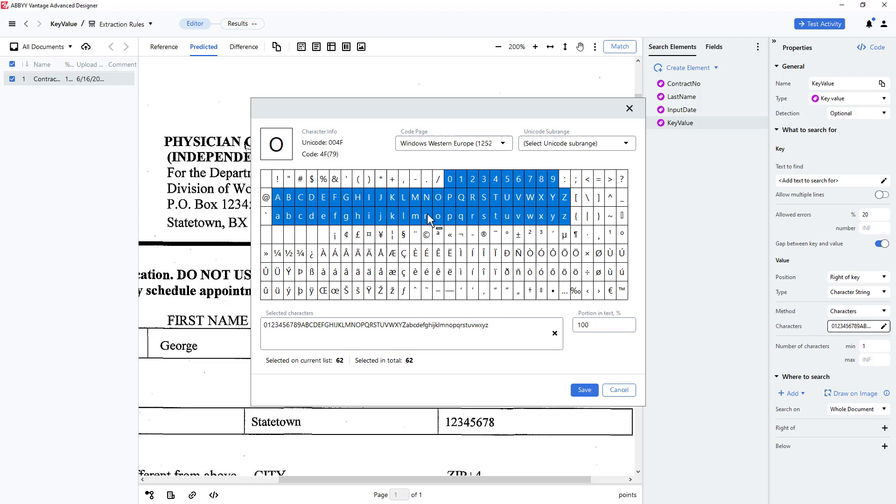
pyautogui.moveTo(541, 216)
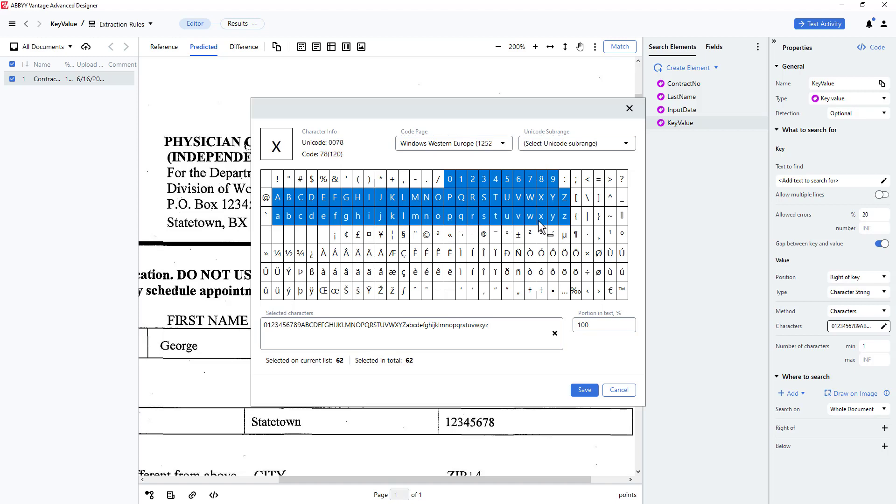
pyautogui.moveTo(472, 197)
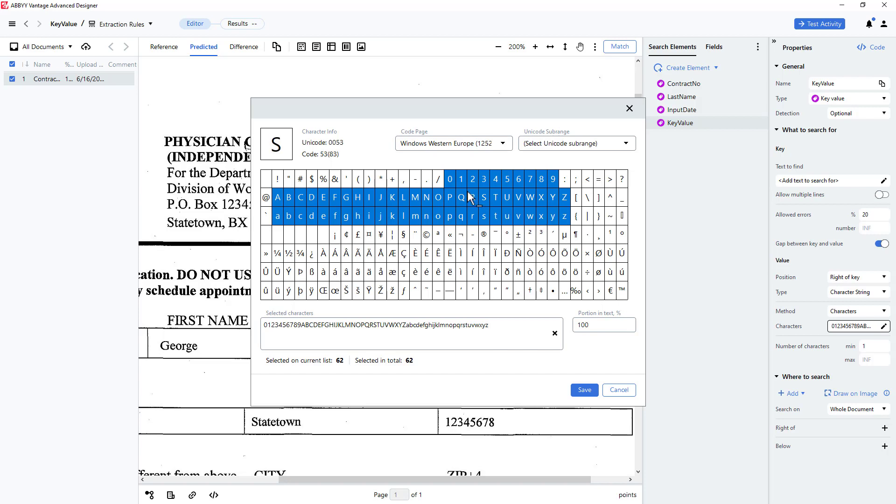
pyautogui.click(426, 179)
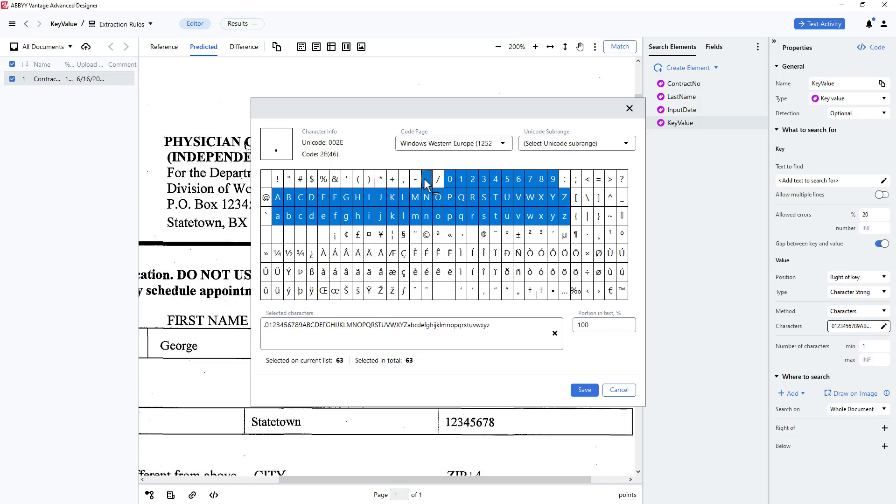
pyautogui.click(266, 197)
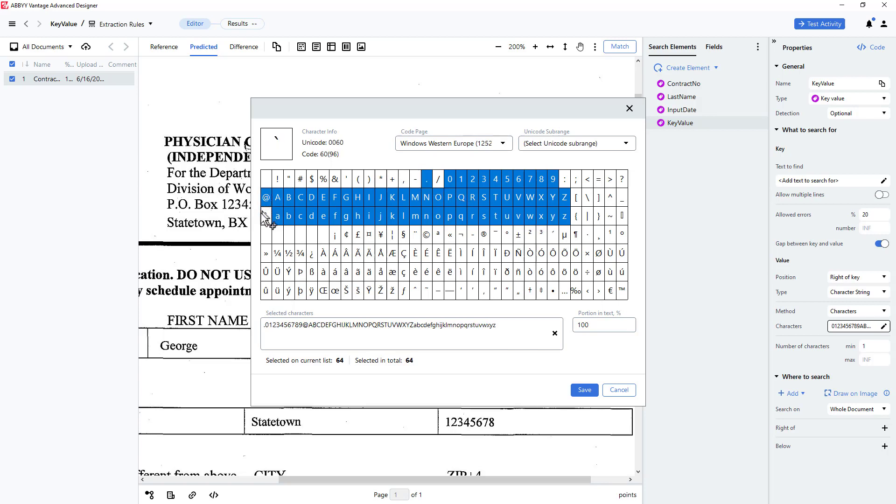
pyautogui.click(618, 390)
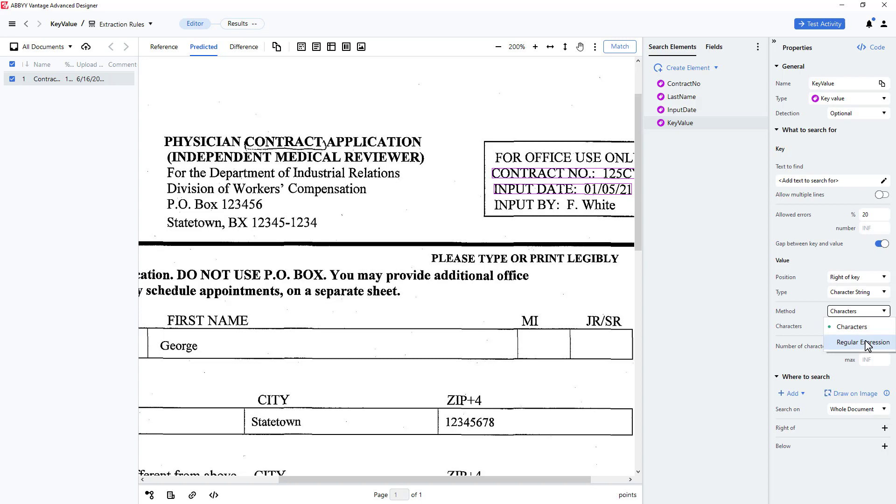
# Step: Try the Regular Expression method, cancel its editor, then delete the KeyValue element
pyautogui.click(862, 341)
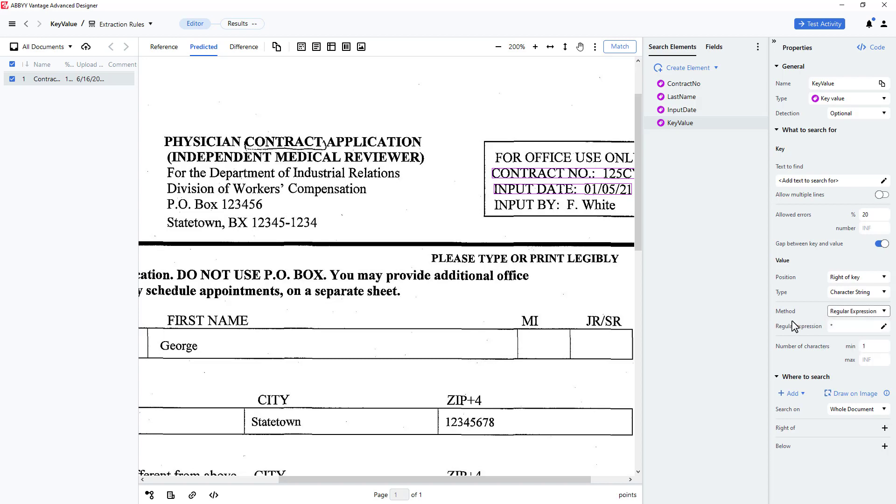
pyautogui.click(885, 327)
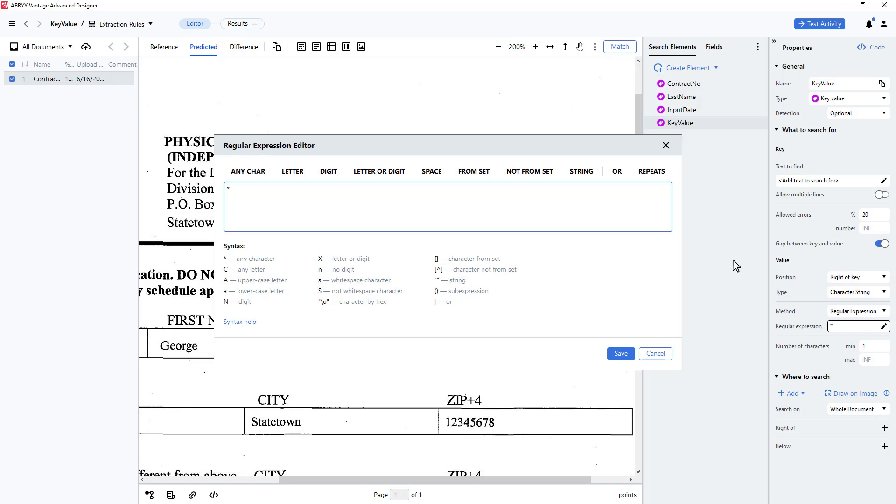
pyautogui.moveTo(607, 269)
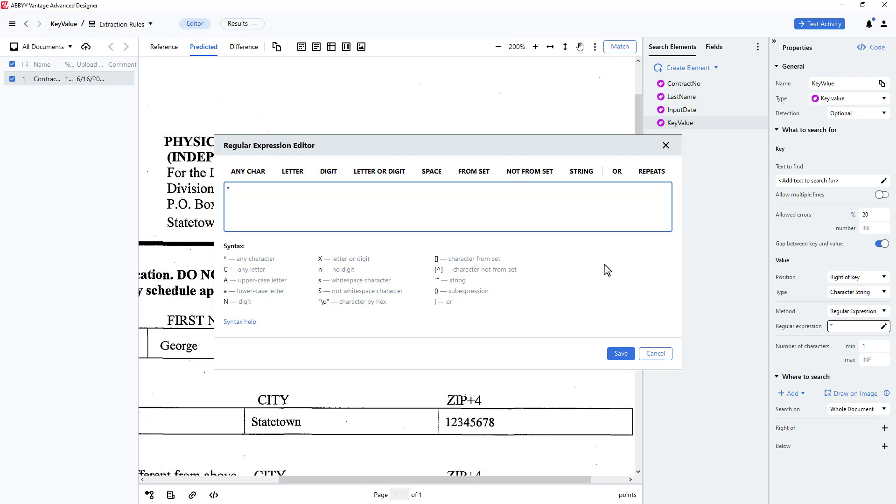
pyautogui.moveTo(656, 353)
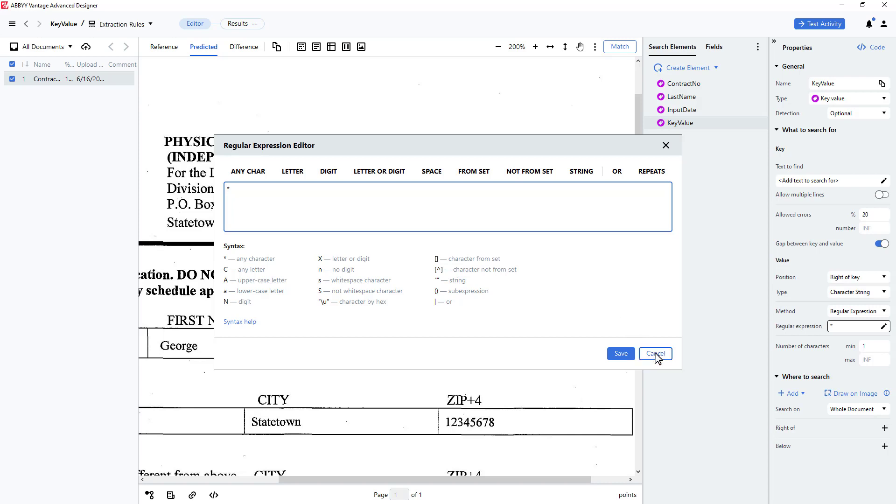
pyautogui.click(655, 352)
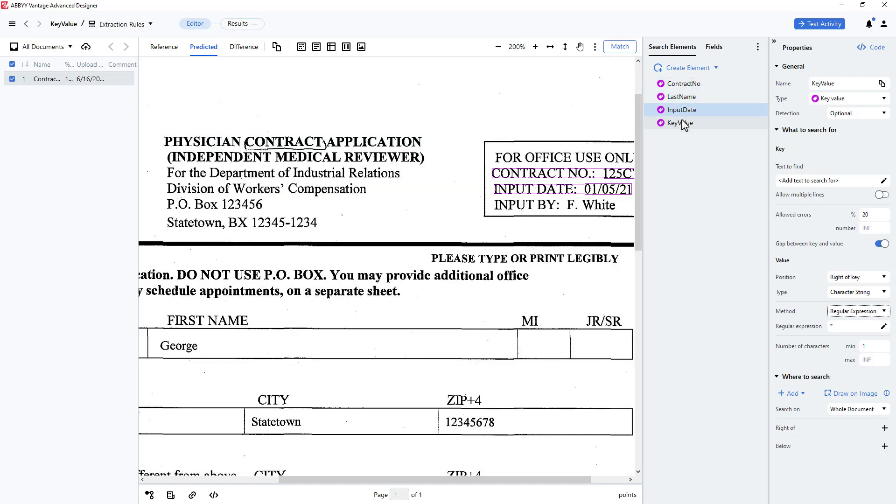
pyautogui.rightClick(680, 123)
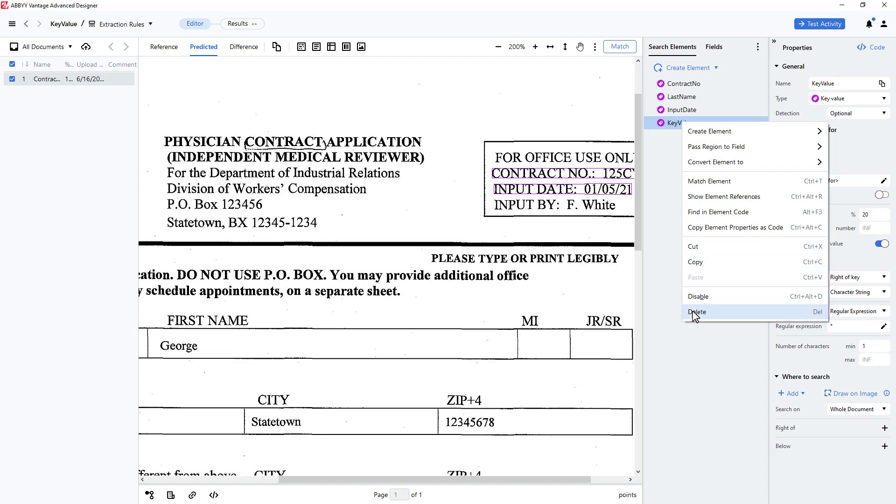
pyautogui.click(697, 312)
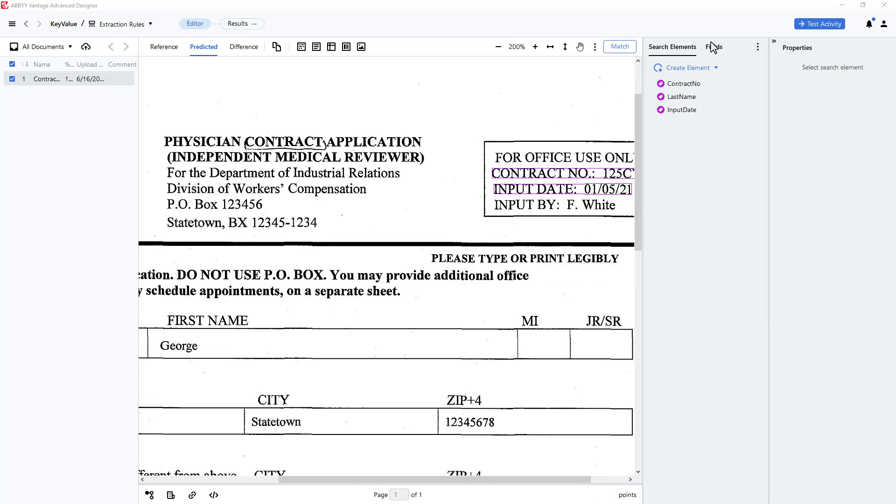
# Step: Map ContractNo, InputDate and LastName fields to their same-named search elements' regions
pyautogui.click(713, 47)
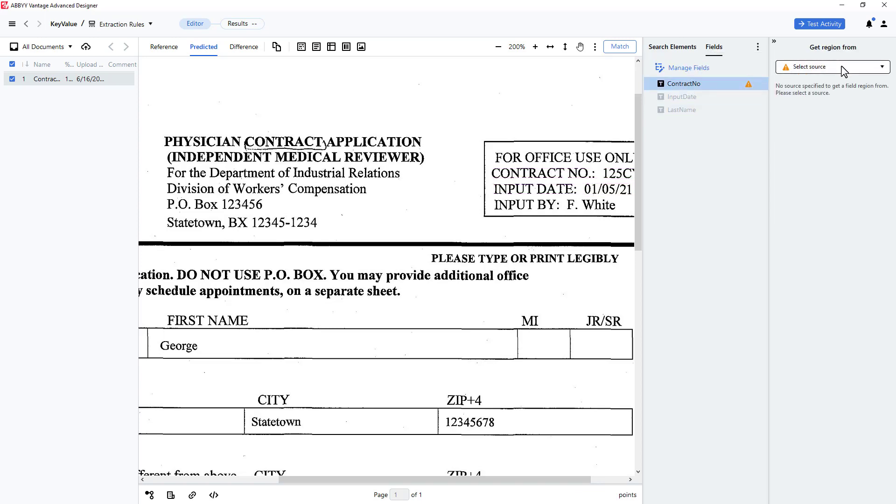
pyautogui.click(833, 66)
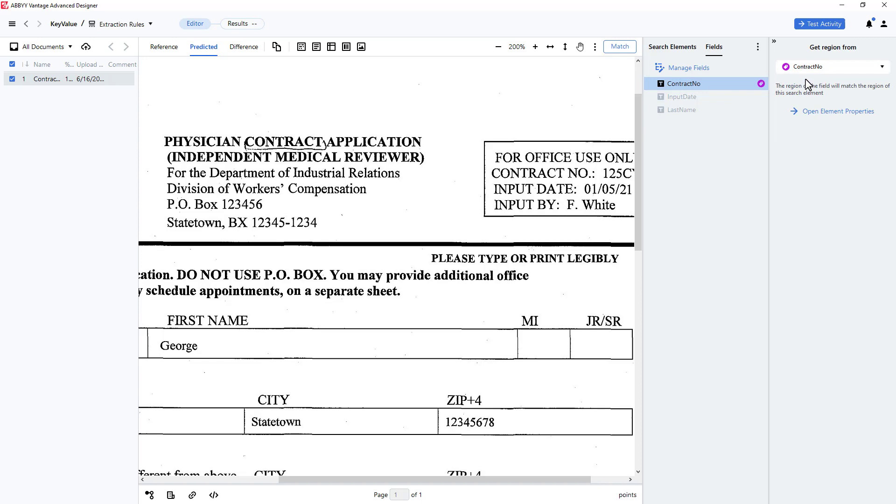
pyautogui.moveTo(684, 96)
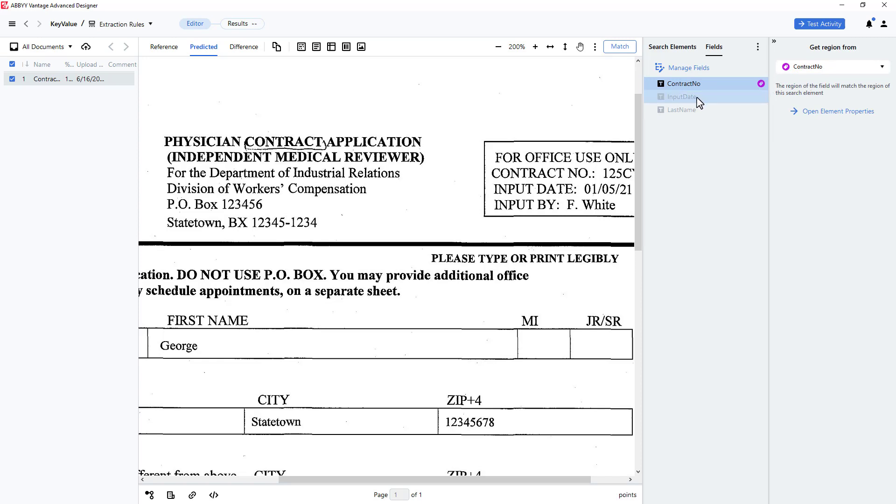
pyautogui.rightClick(682, 96)
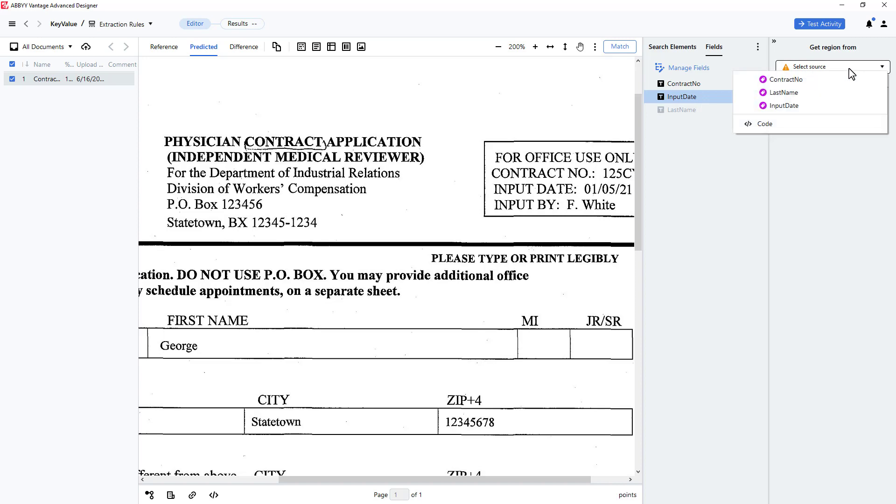
pyautogui.click(785, 105)
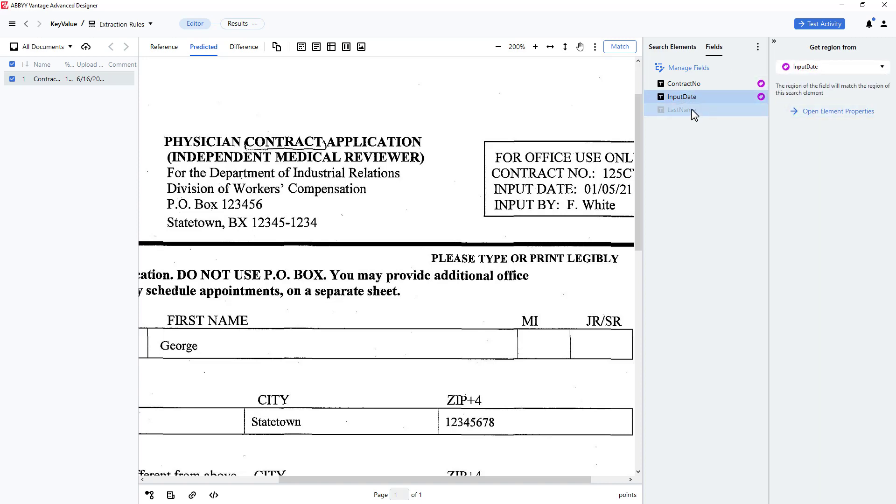
pyautogui.click(680, 109)
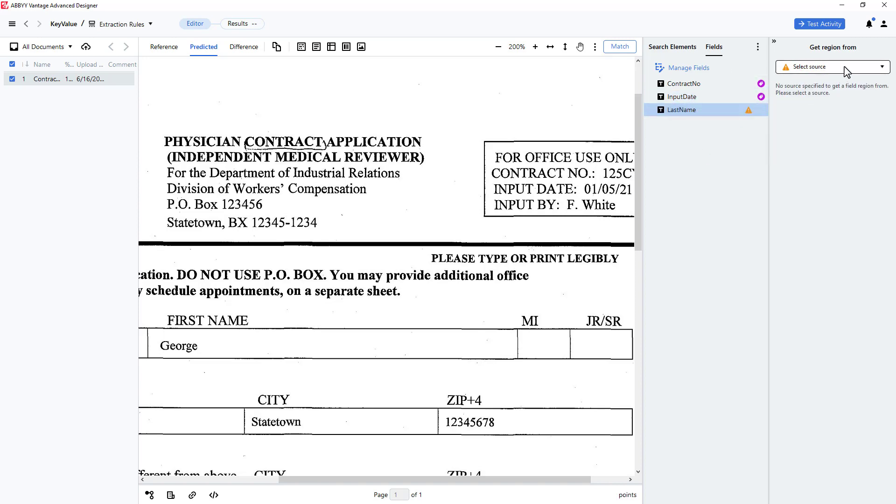
pyautogui.click(831, 66)
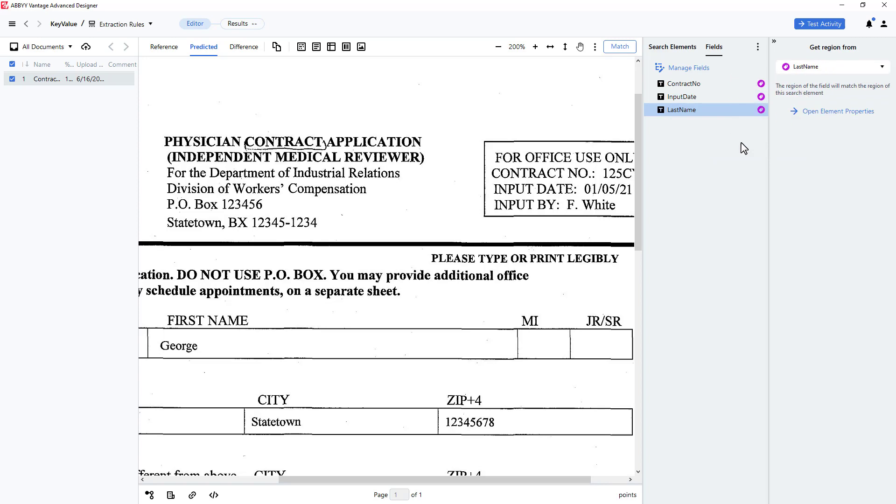
pyautogui.moveTo(141, 45)
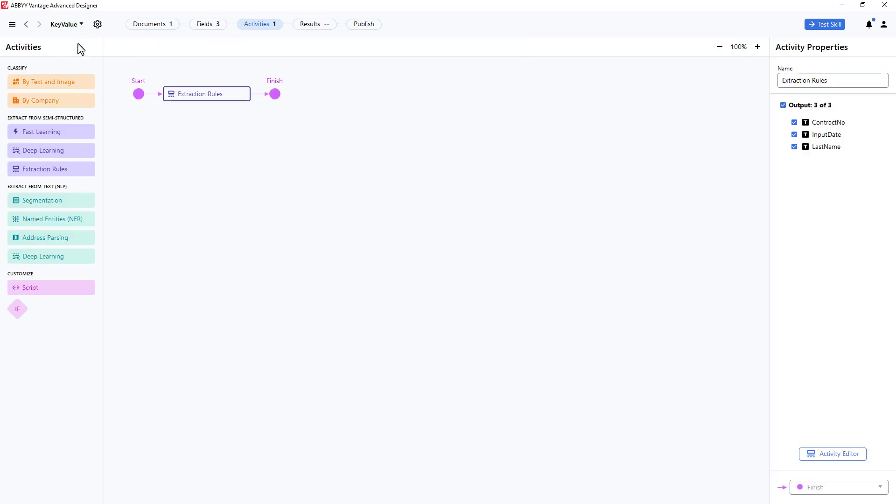
pyautogui.moveTo(364, 24)
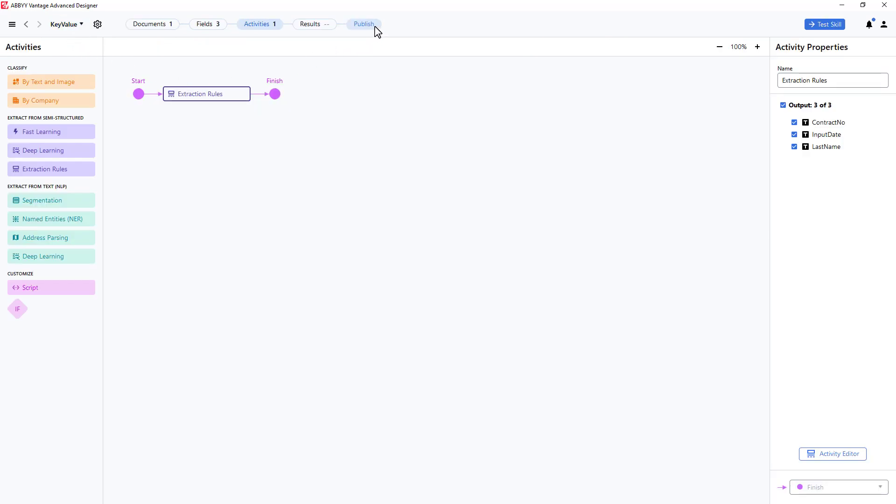
pyautogui.moveTo(364, 24)
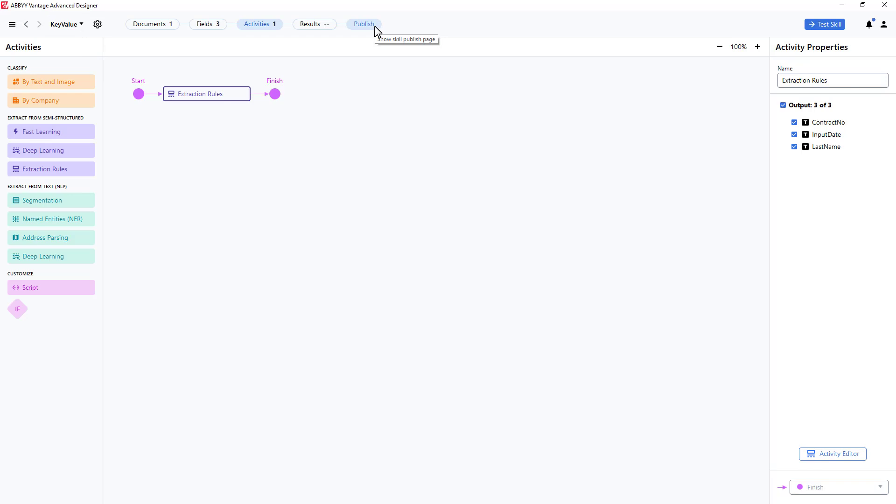